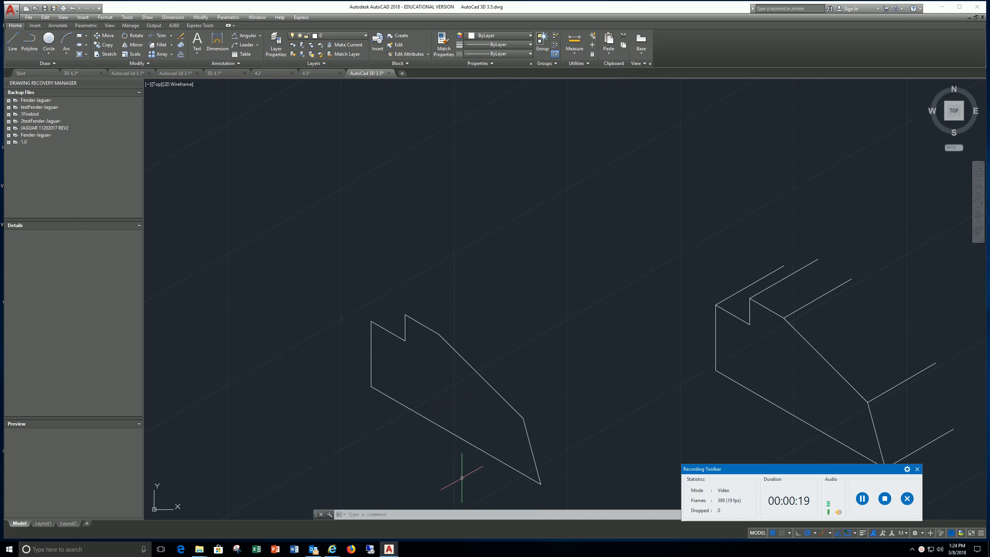
pyautogui.moveTo(422, 430)
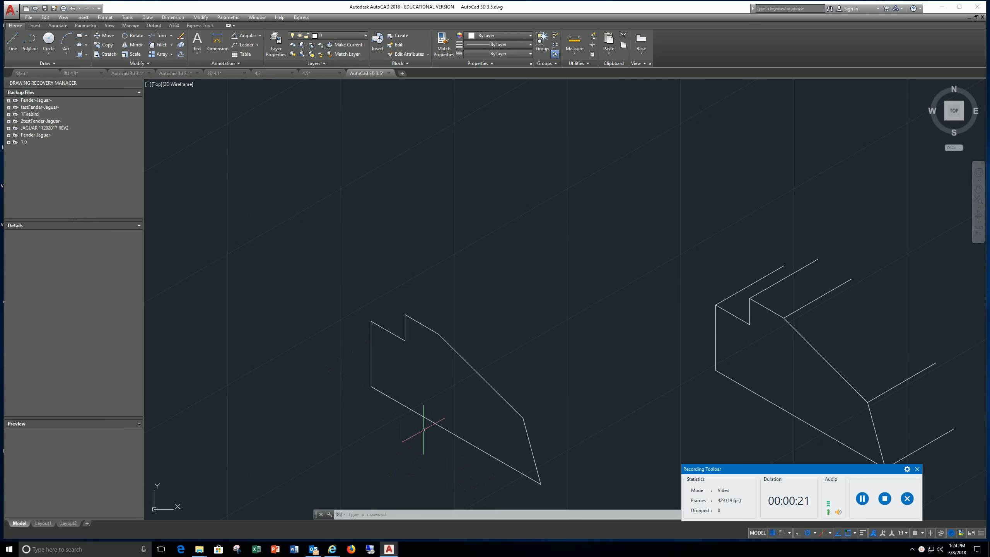
pyautogui.moveTo(365, 404)
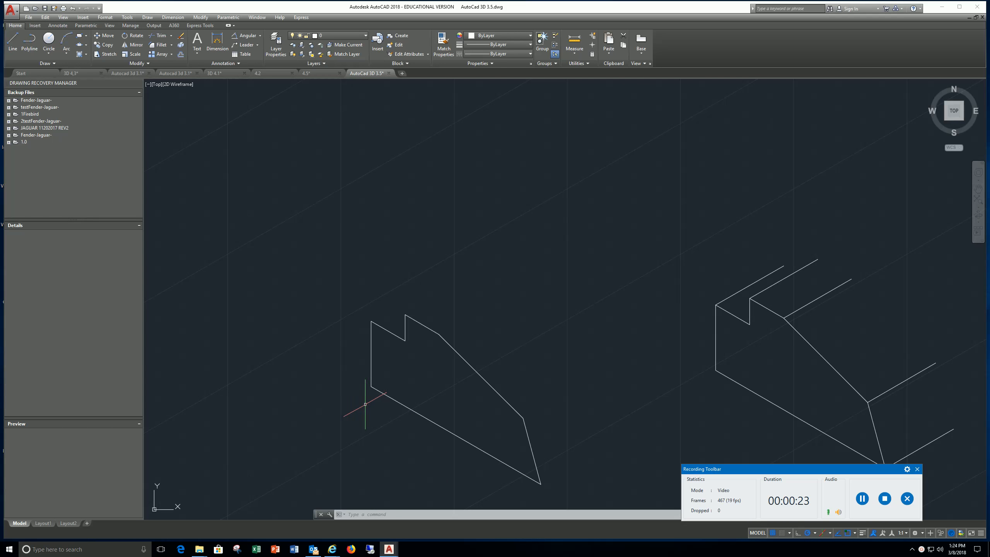
pyautogui.moveTo(397, 343)
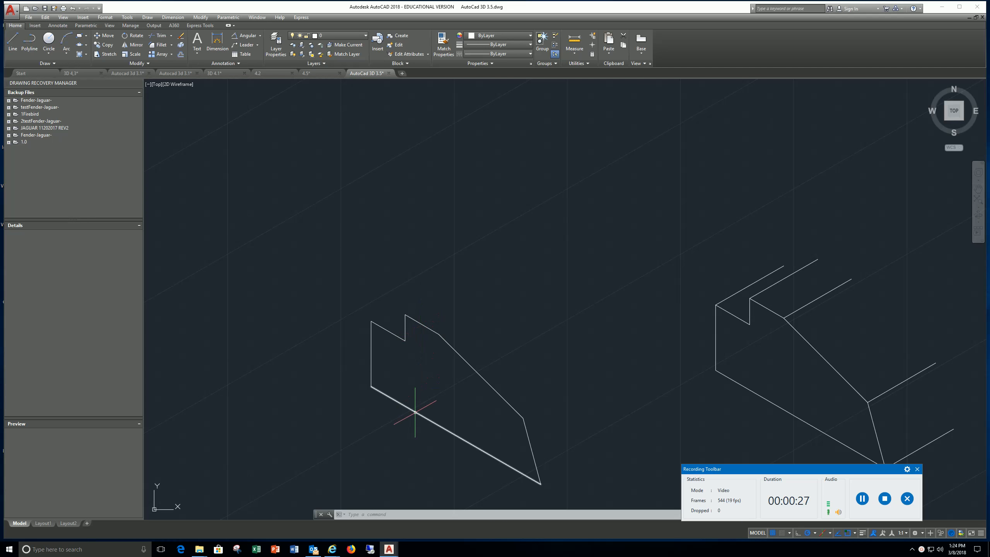
pyautogui.moveTo(392, 398)
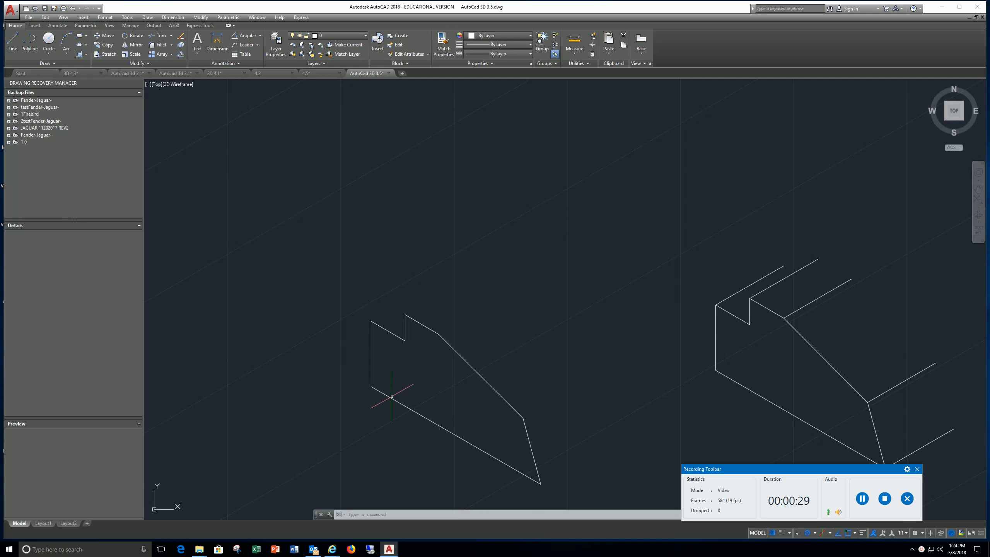
pyautogui.moveTo(377, 355)
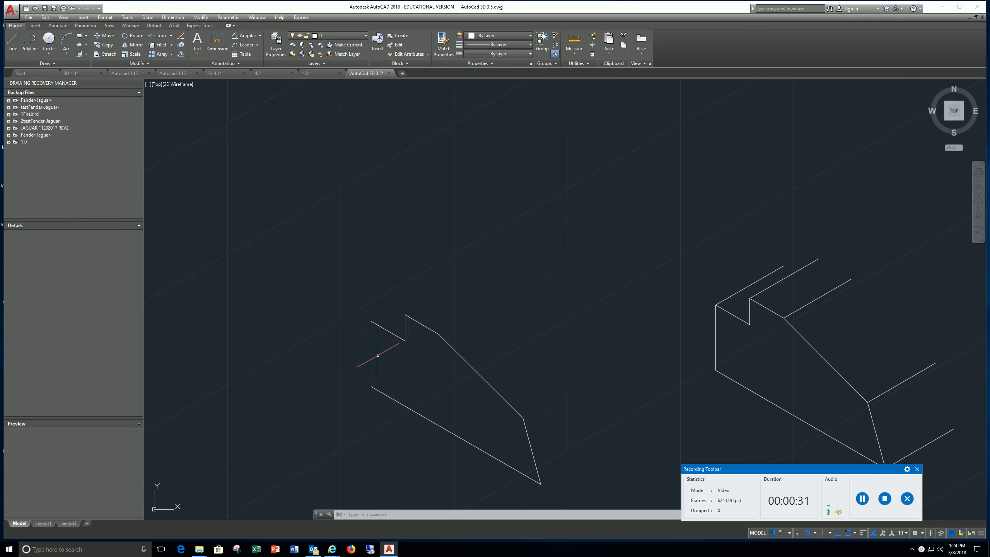
pyautogui.moveTo(383, 332)
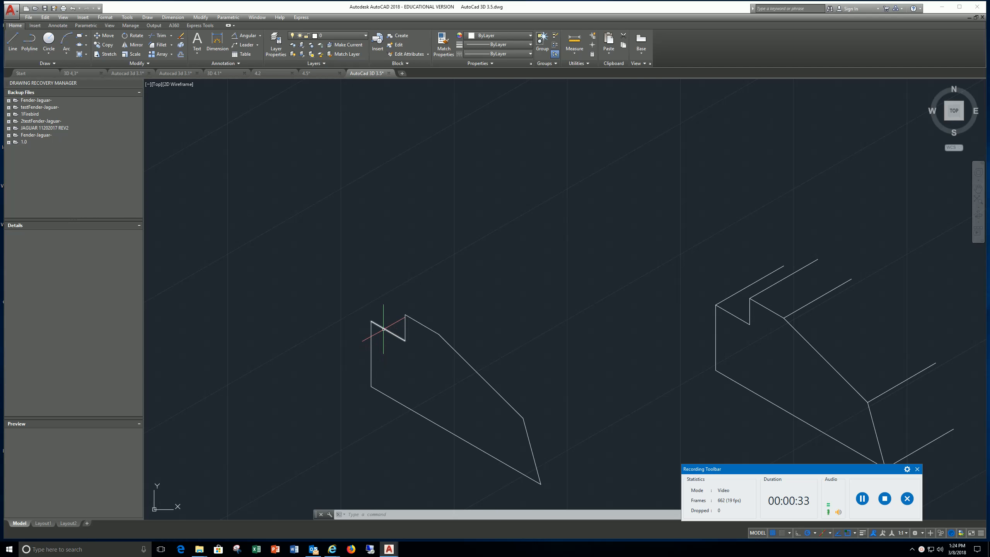
pyautogui.moveTo(534, 447)
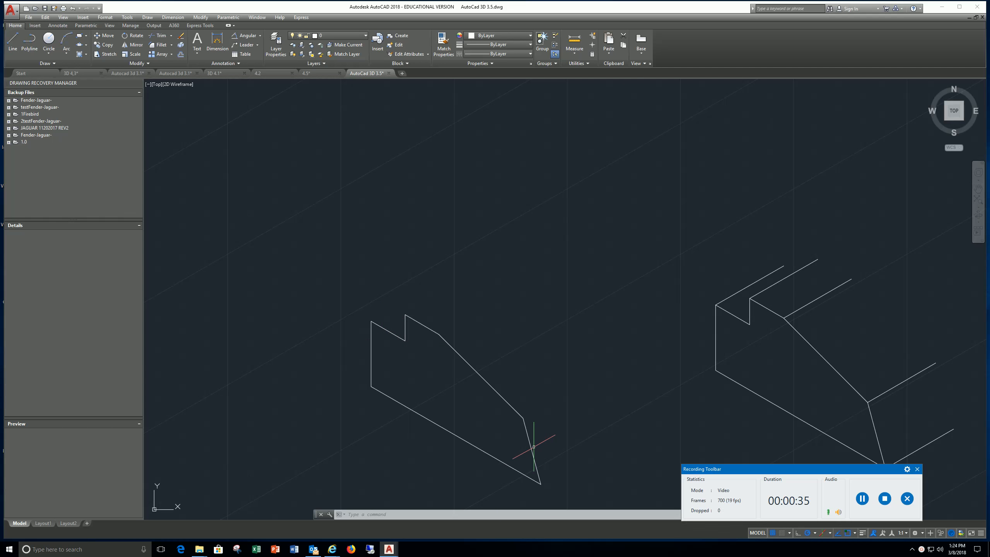
pyautogui.moveTo(491, 389)
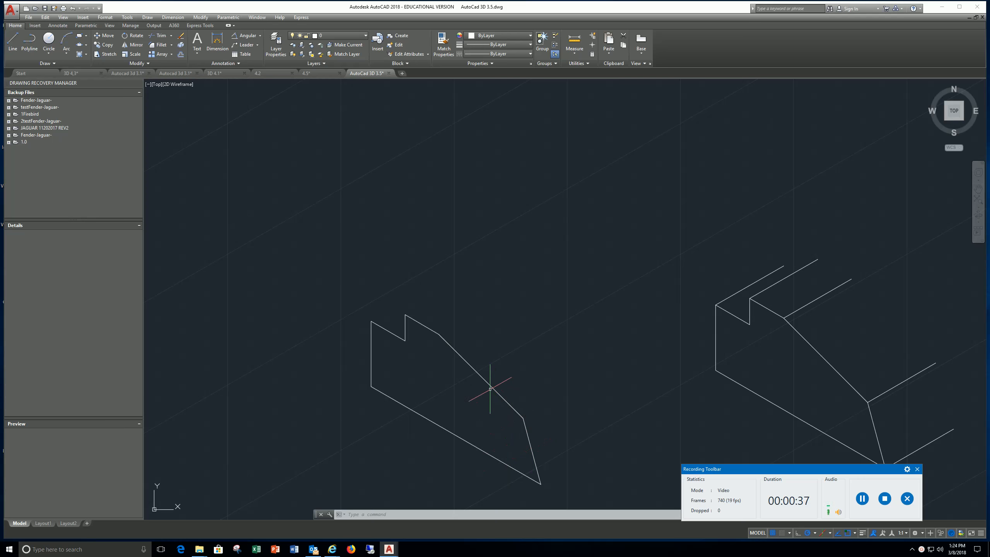
pyautogui.moveTo(420, 341)
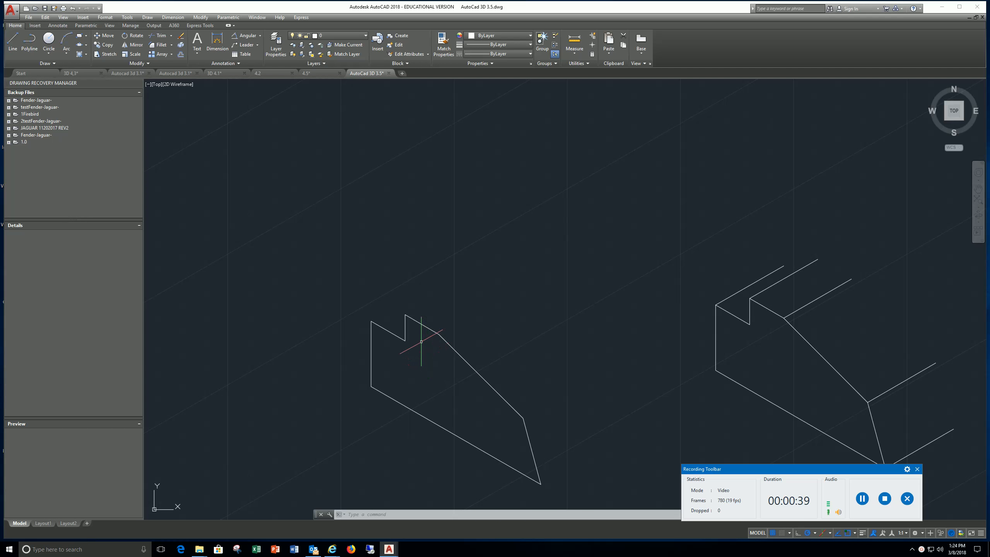
pyautogui.moveTo(589, 404)
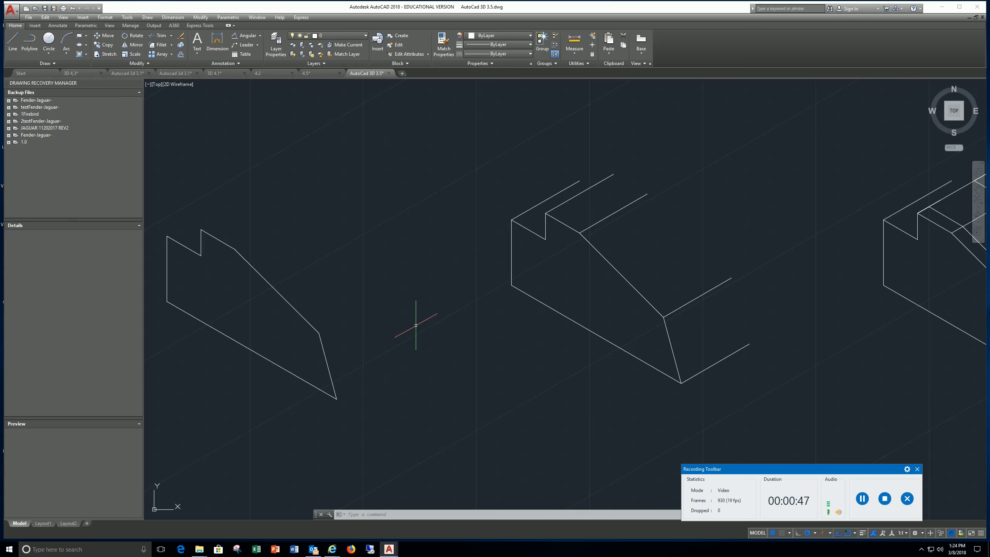
pyautogui.moveTo(416, 319)
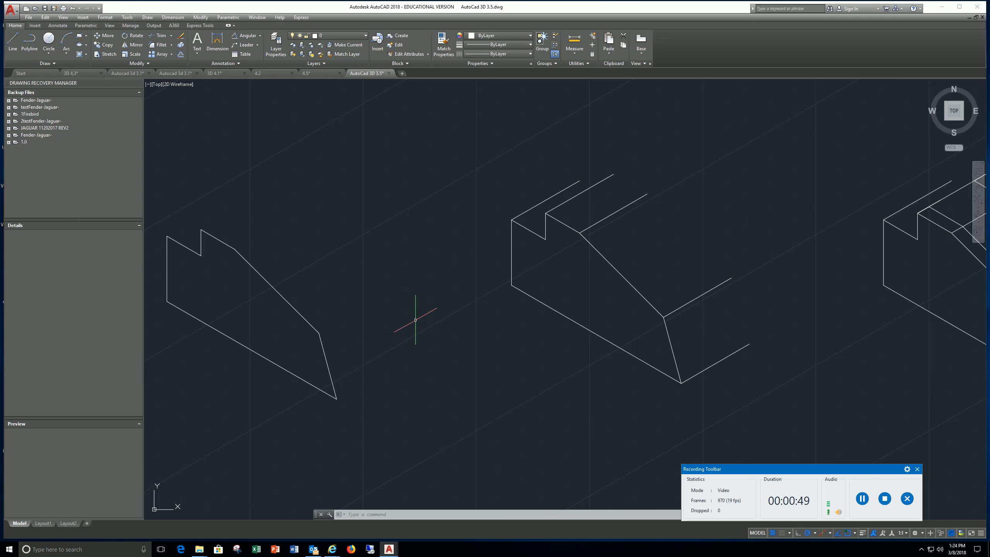
pyautogui.moveTo(603, 283)
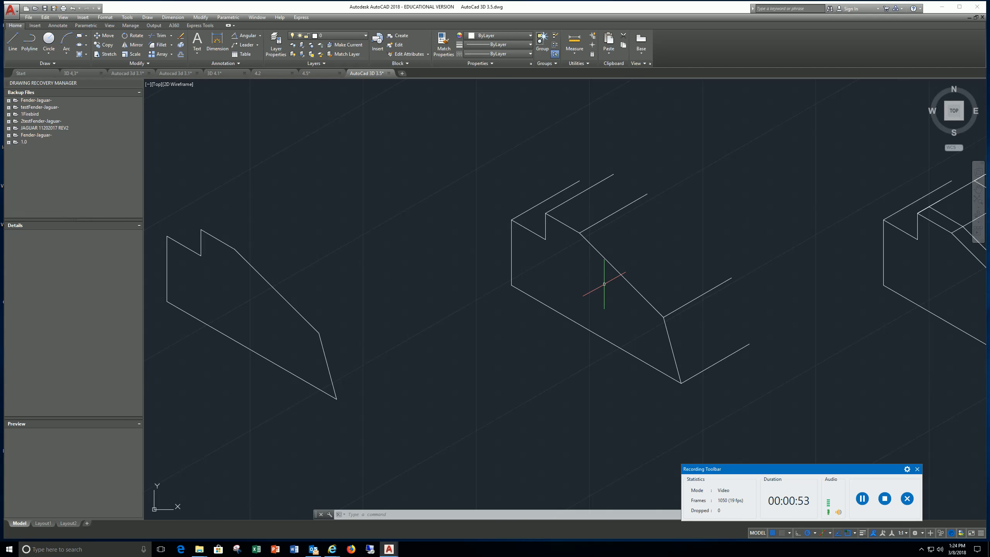
pyautogui.moveTo(601, 298)
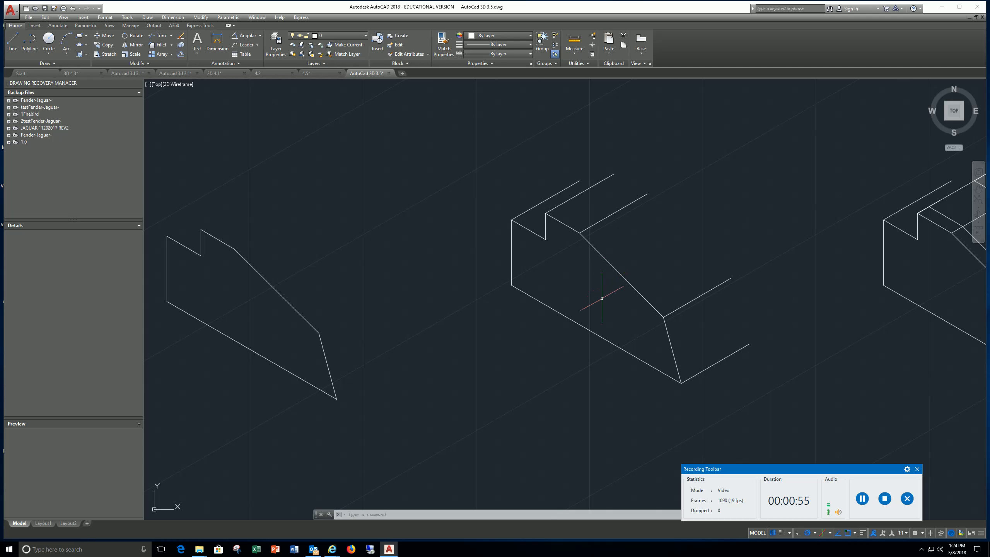
pyautogui.moveTo(572, 188)
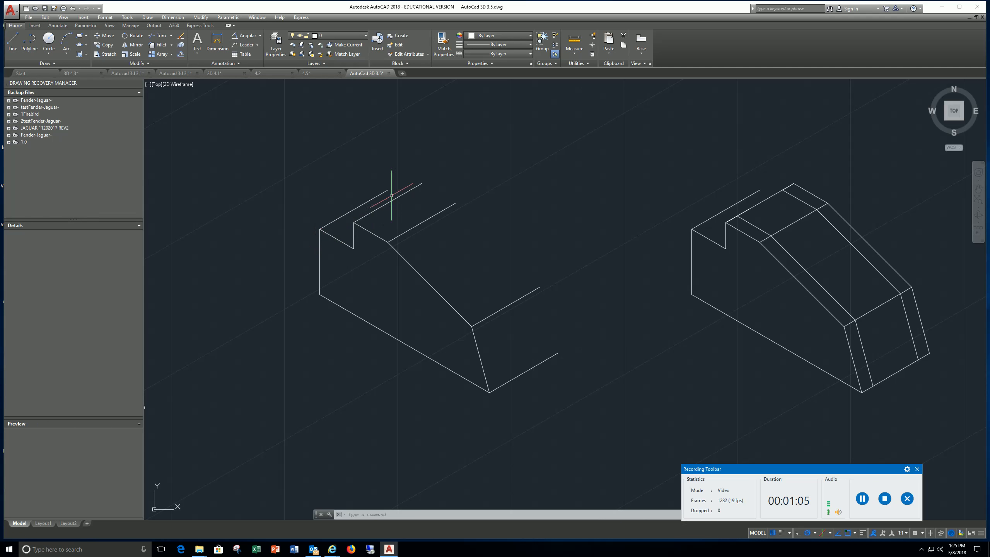
pyautogui.moveTo(307, 277)
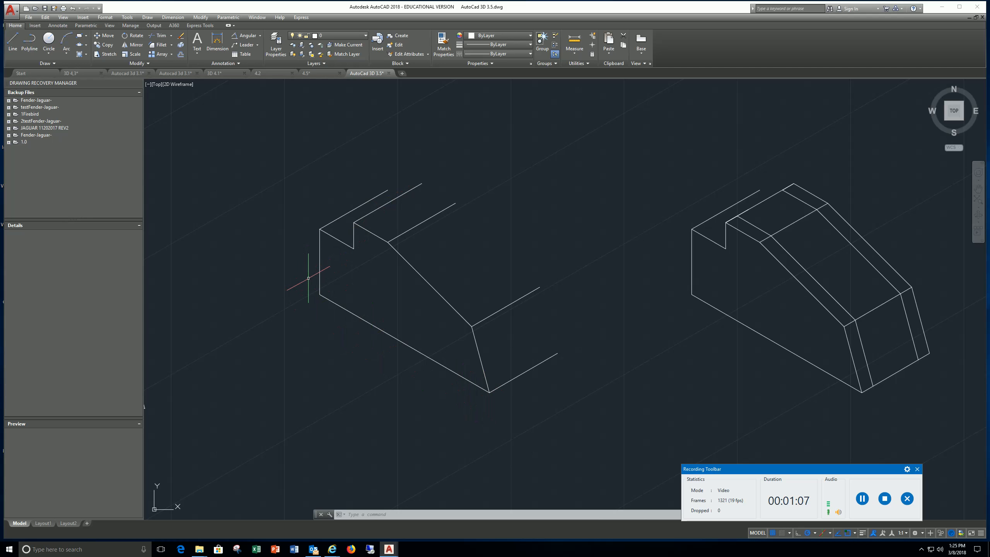
pyautogui.moveTo(337, 182)
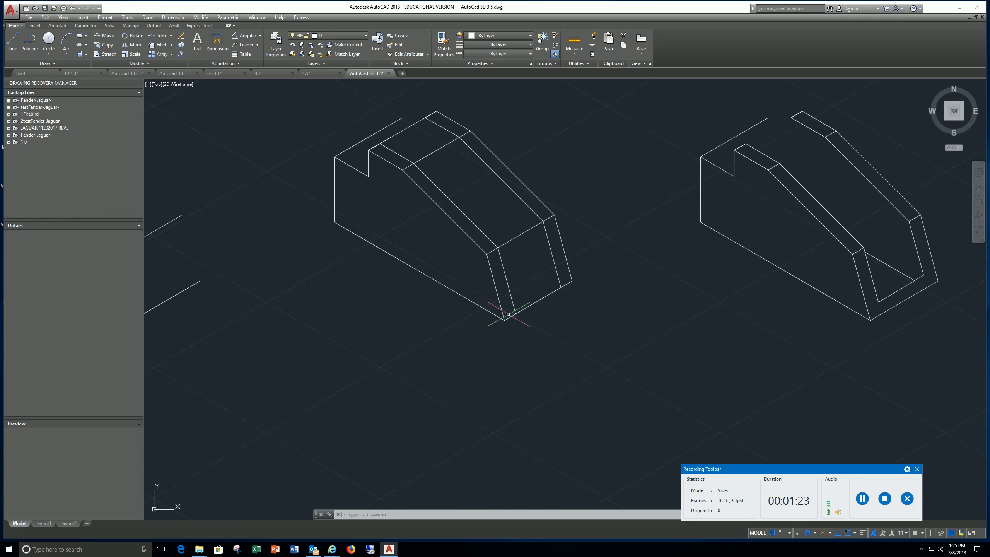
pyautogui.moveTo(505, 322)
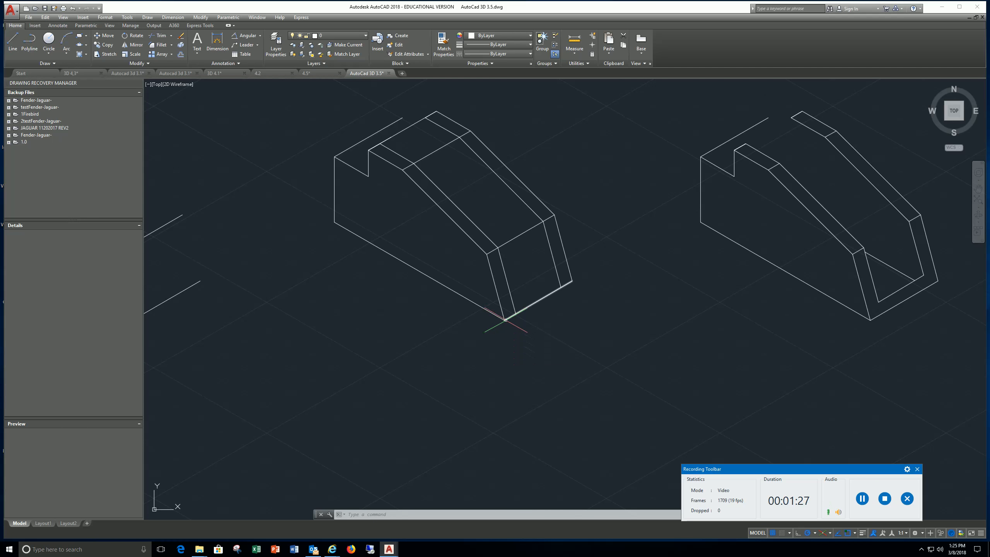
pyautogui.click(11, 47)
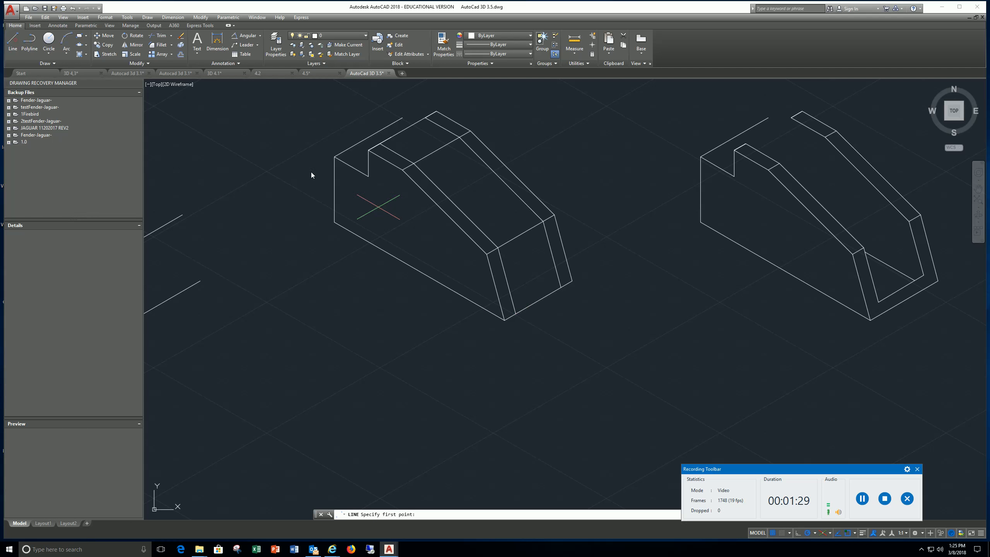
pyautogui.click(503, 317)
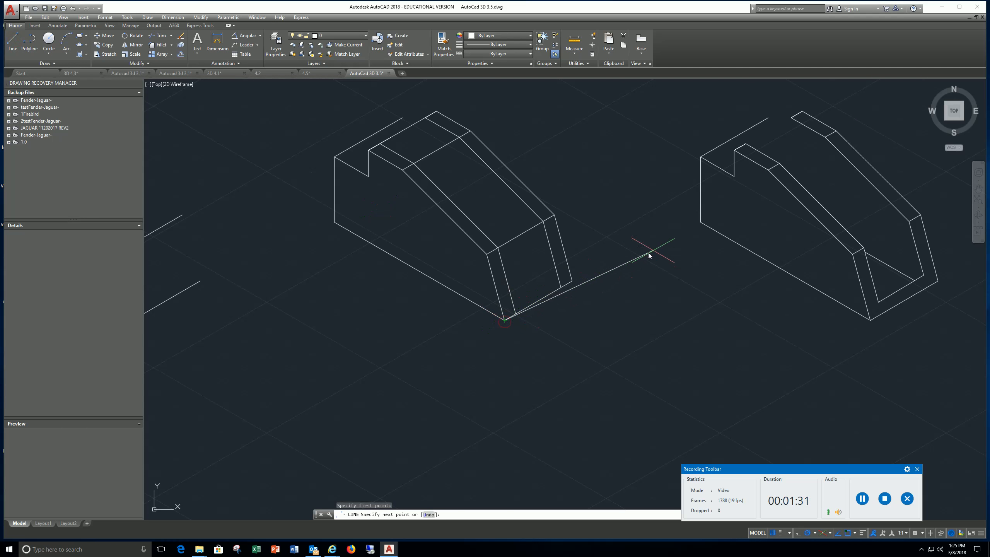
pyautogui.moveTo(647, 240)
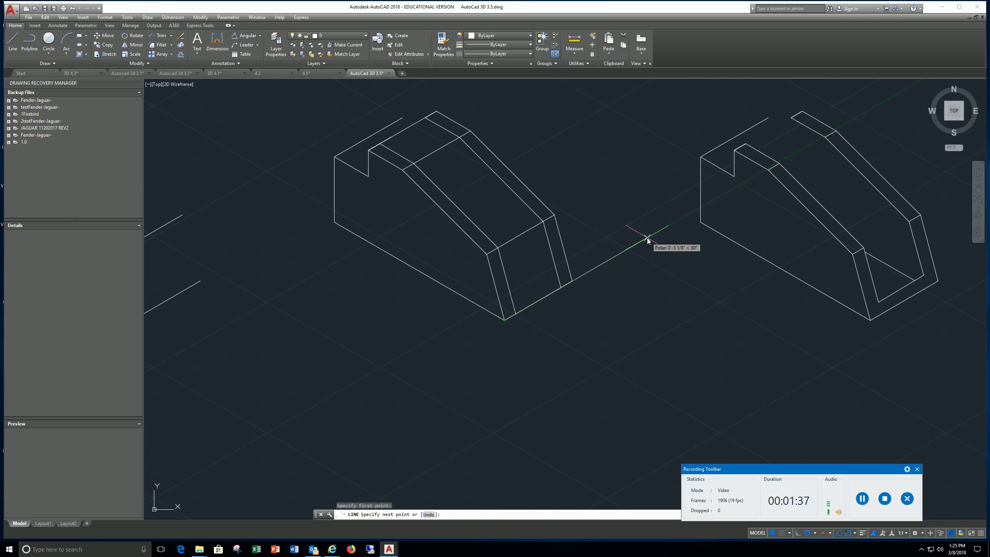
pyautogui.moveTo(639, 253)
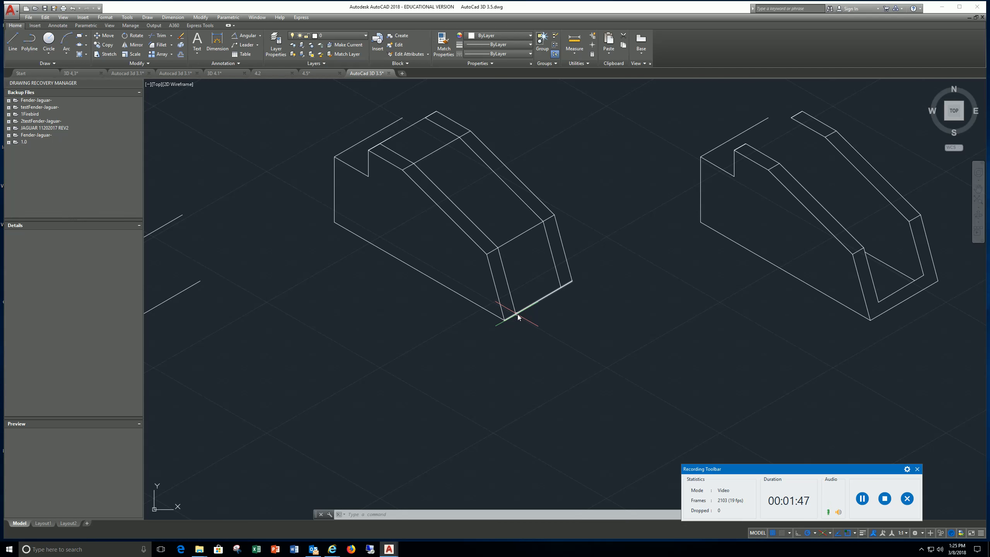
pyautogui.moveTo(509, 285)
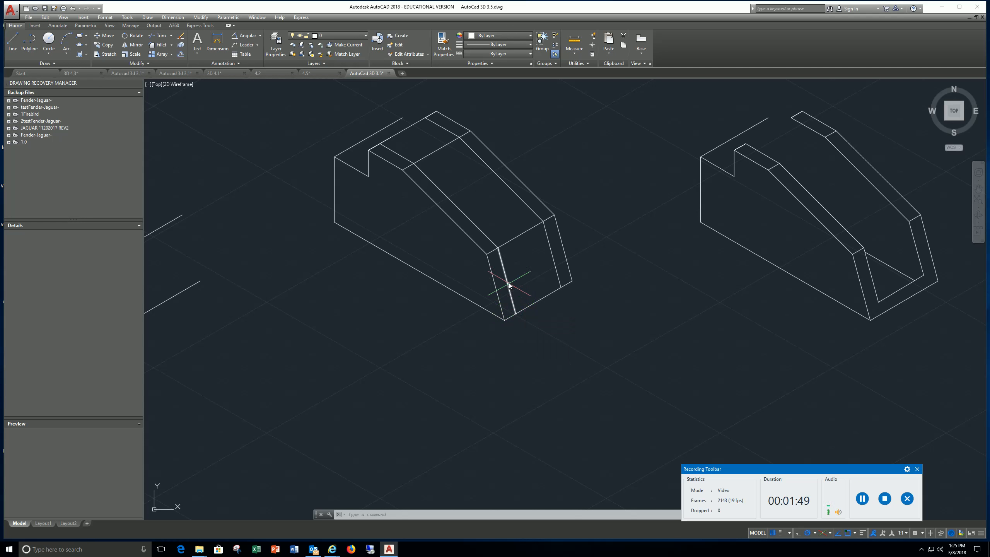
pyautogui.moveTo(495, 295)
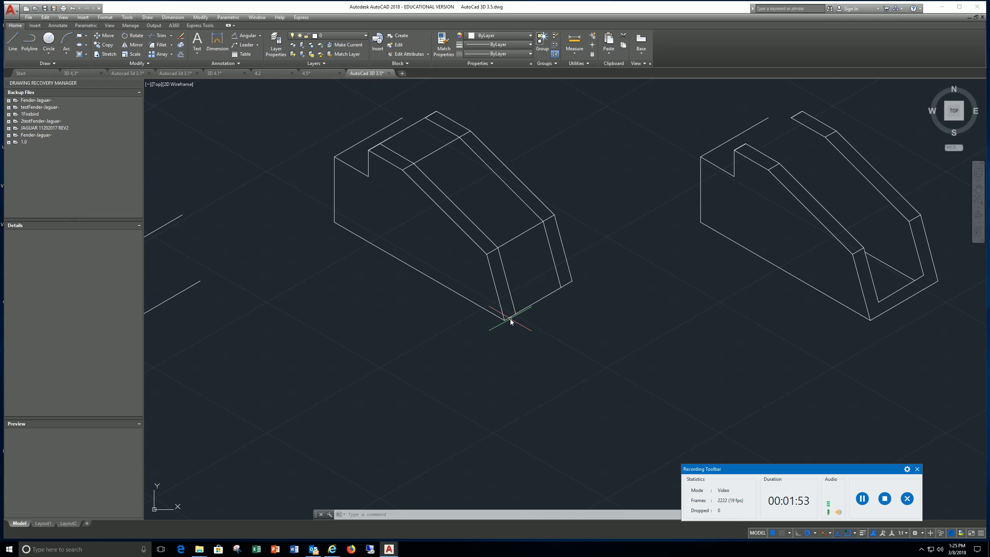
pyautogui.moveTo(470, 239)
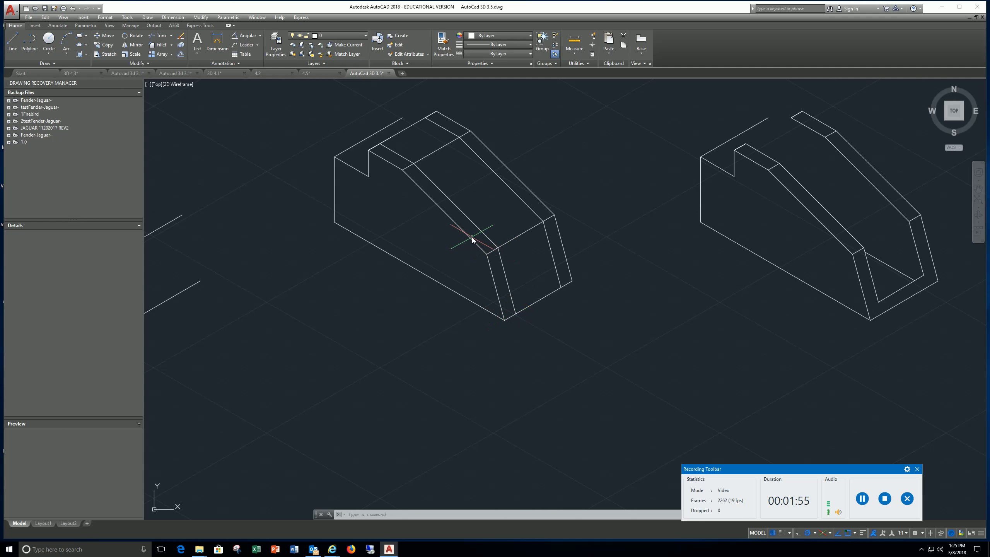
pyautogui.click(486, 239)
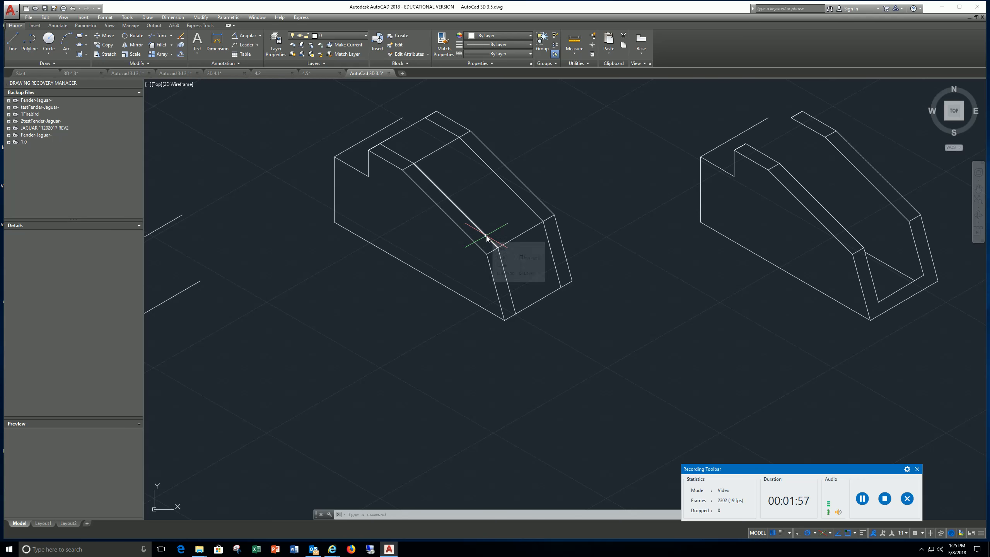
pyautogui.moveTo(590, 285)
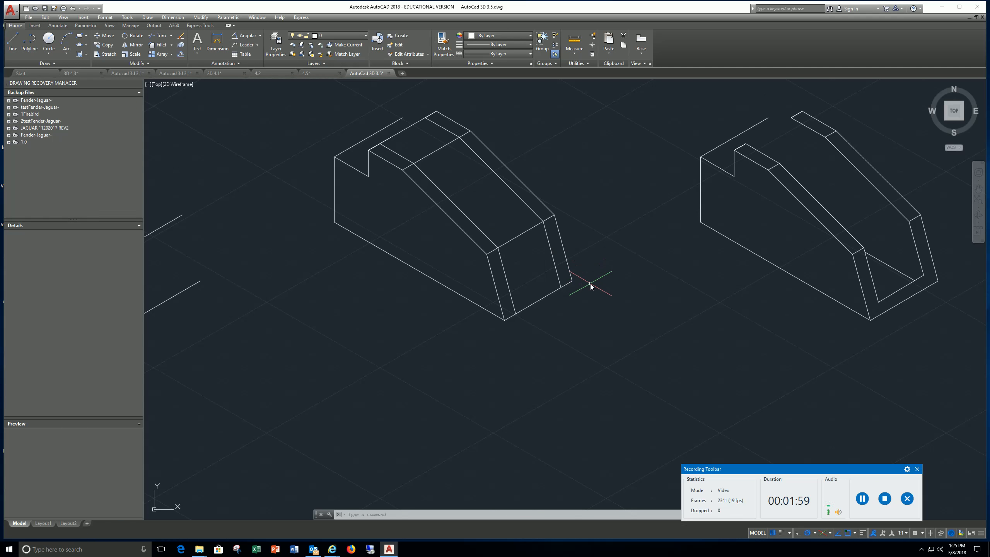
pyautogui.moveTo(573, 283)
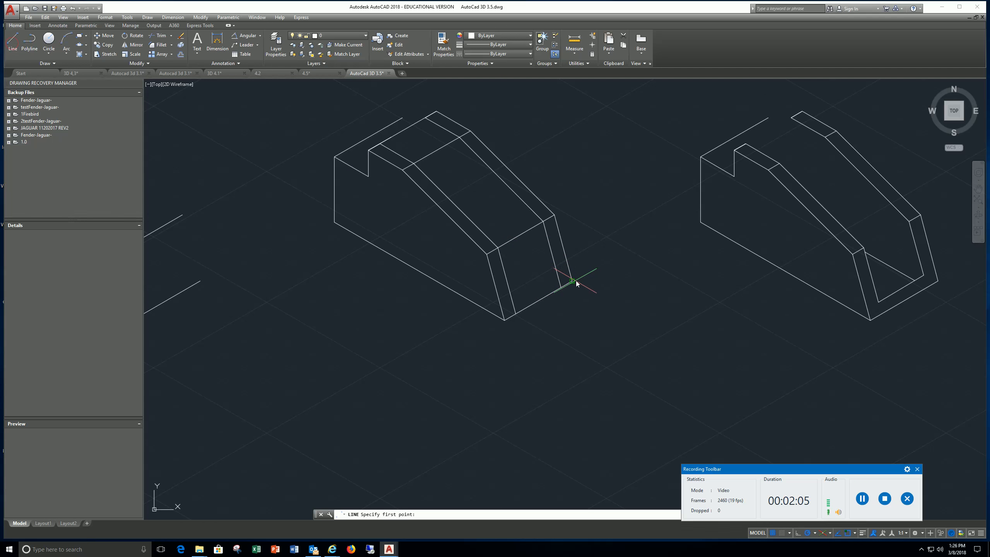
pyautogui.click(570, 279)
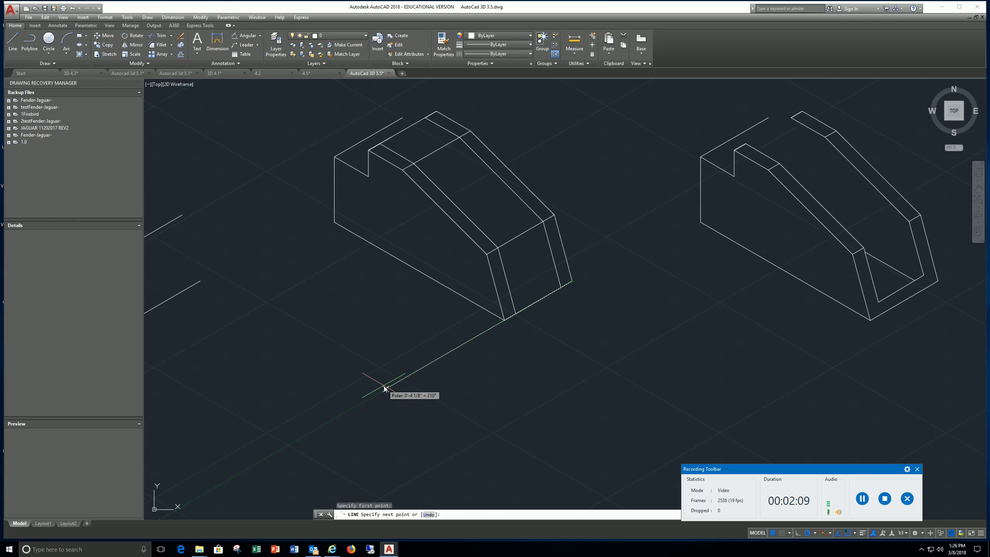
pyautogui.moveTo(406, 219)
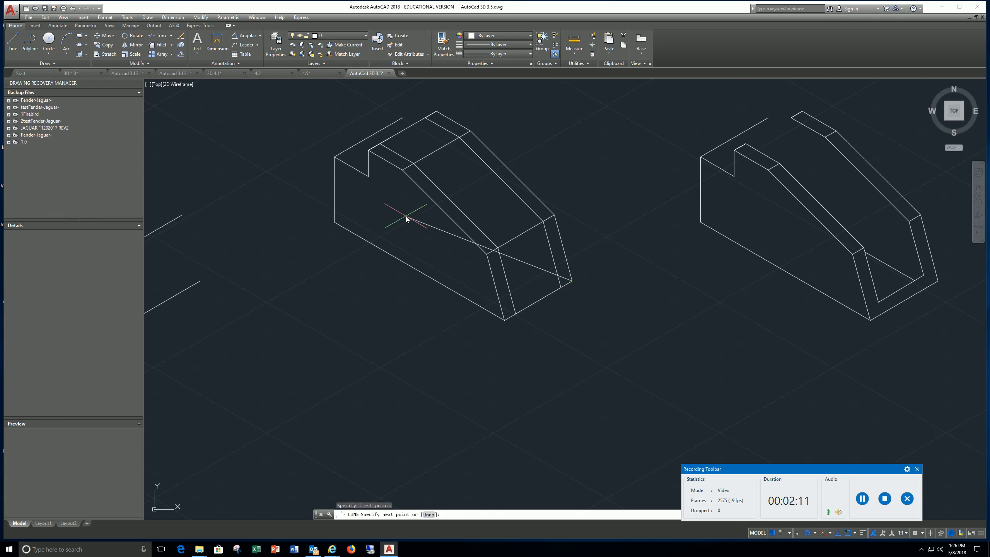
pyautogui.press('Escape')
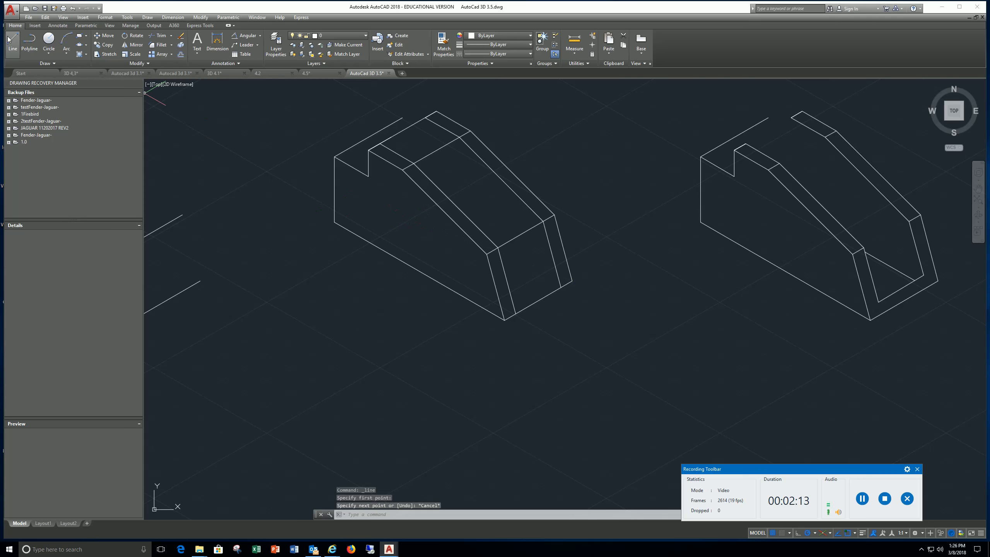
pyautogui.moveTo(567, 264)
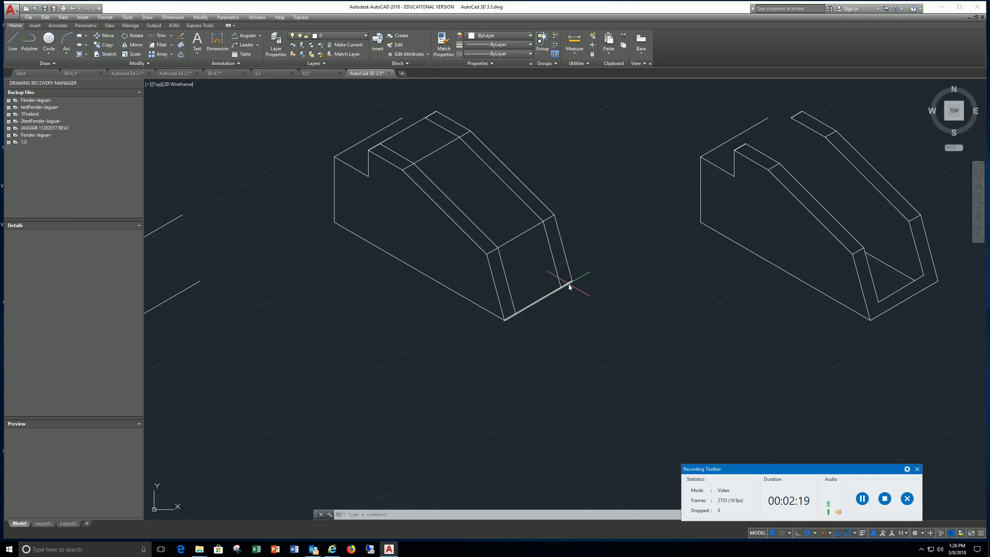
pyautogui.moveTo(430, 129)
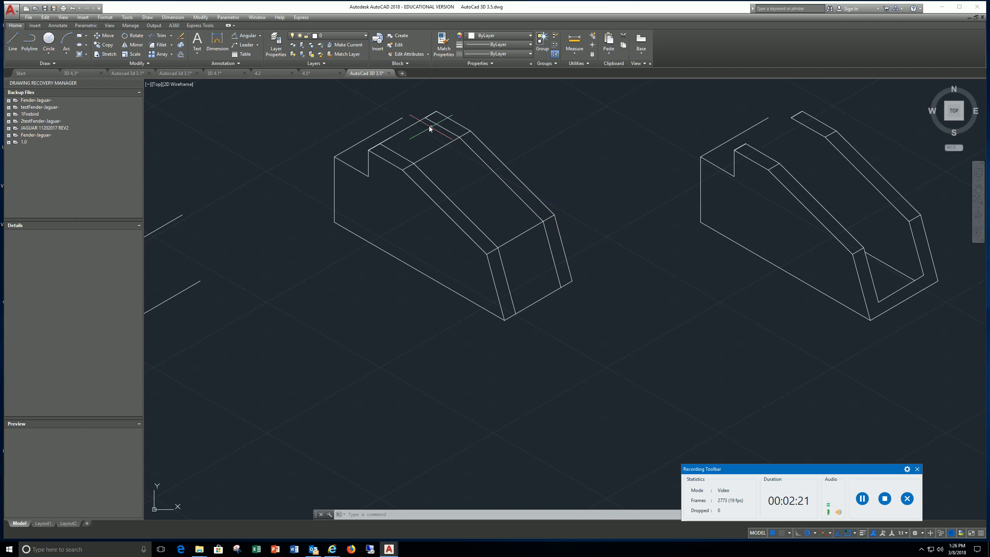
pyautogui.moveTo(438, 169)
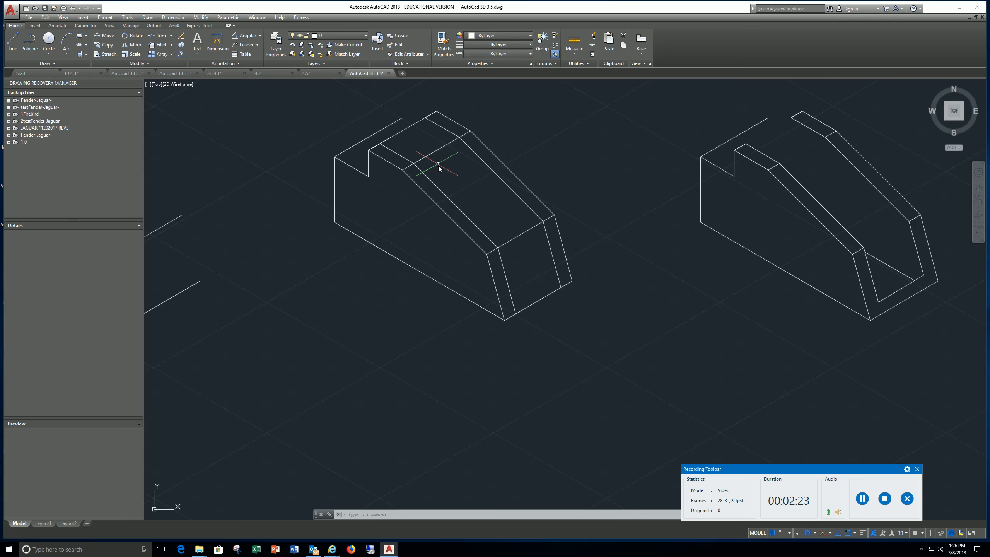
pyautogui.moveTo(697, 272)
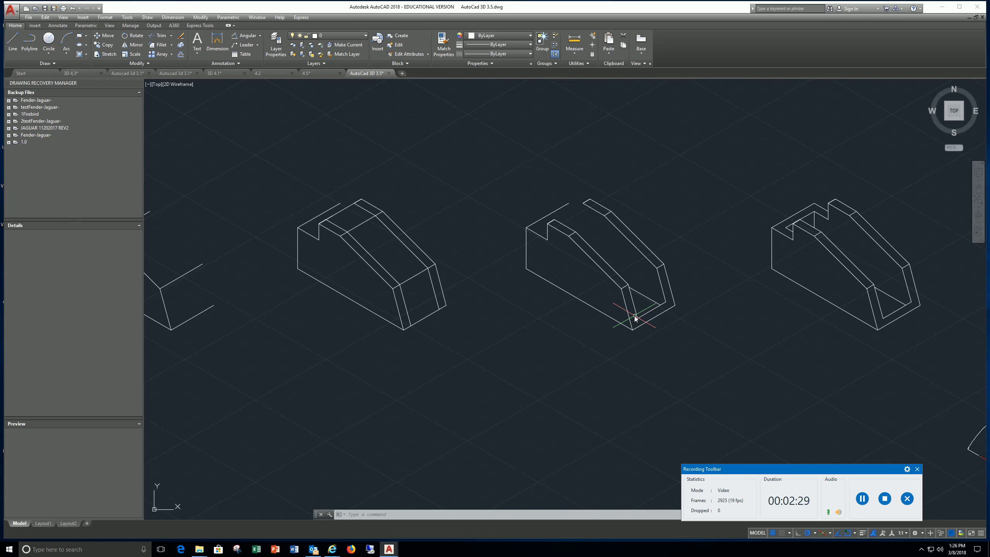
pyautogui.moveTo(627, 291)
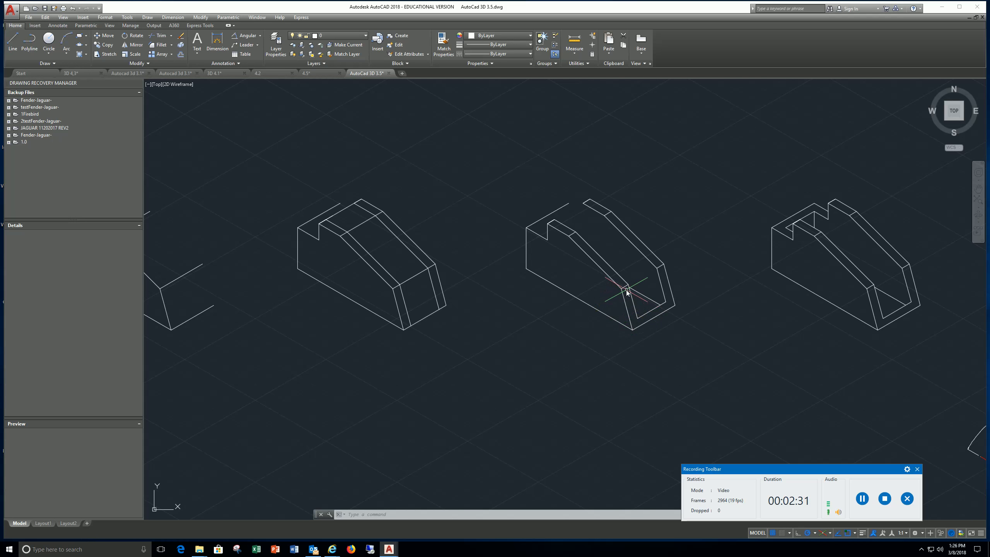
pyautogui.moveTo(581, 214)
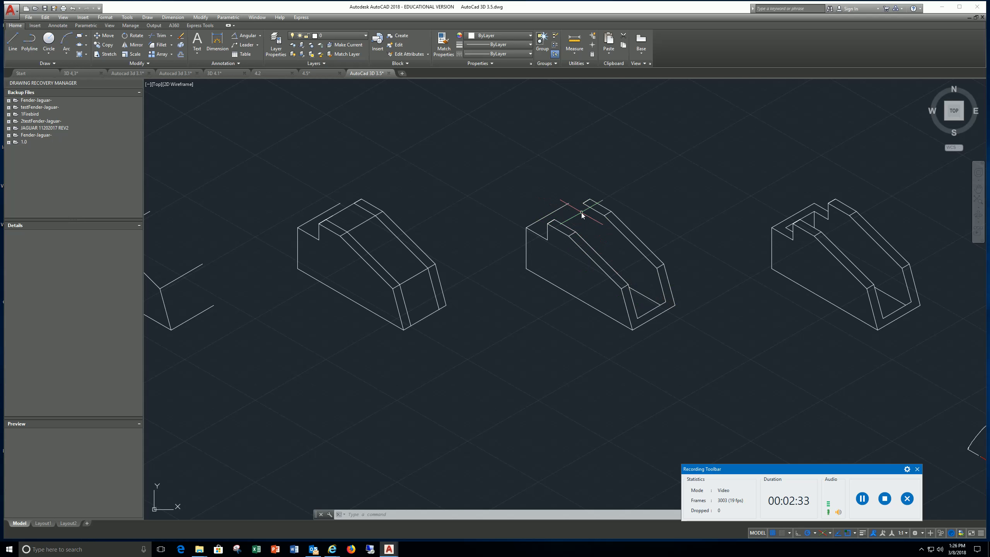
pyautogui.moveTo(502, 225)
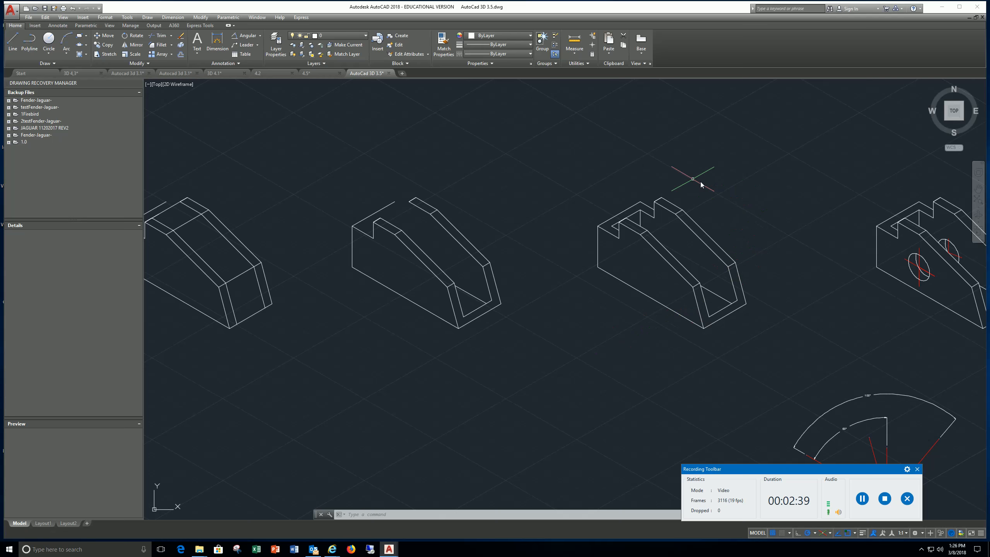
pyautogui.moveTo(627, 309)
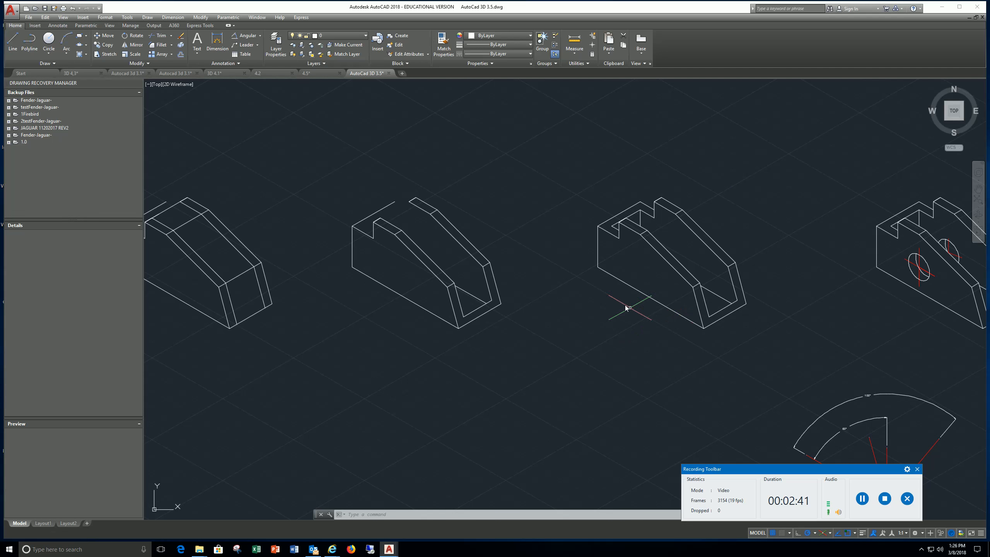
pyautogui.moveTo(710, 331)
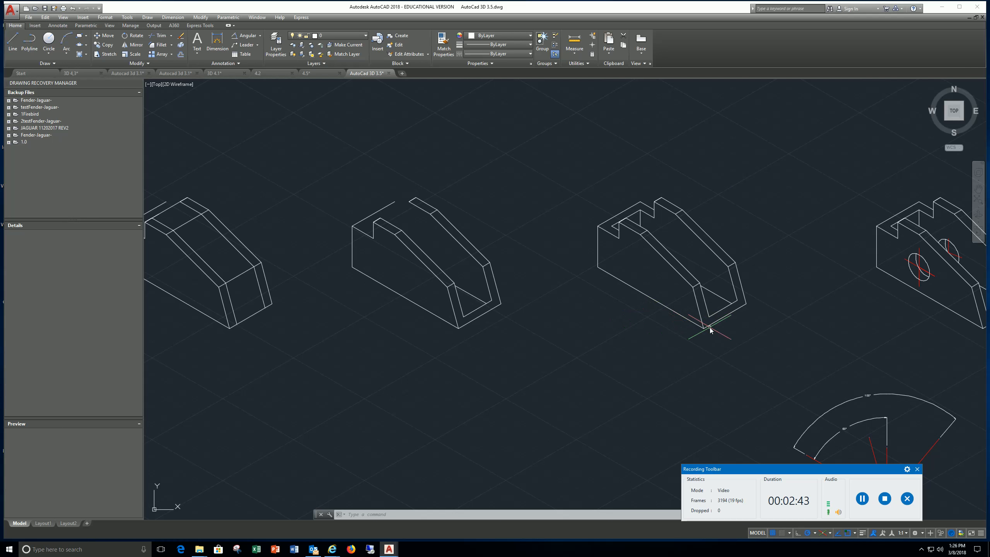
pyautogui.moveTo(722, 334)
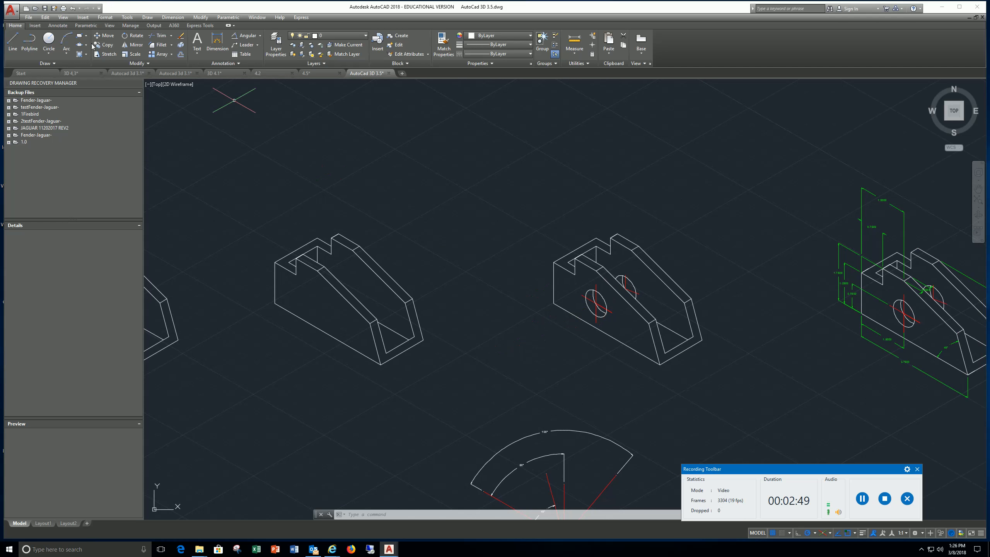
# Show the Ellipse drop-down list with Center, Axis End and Elliptical Arc options.
pyautogui.click(87, 44)
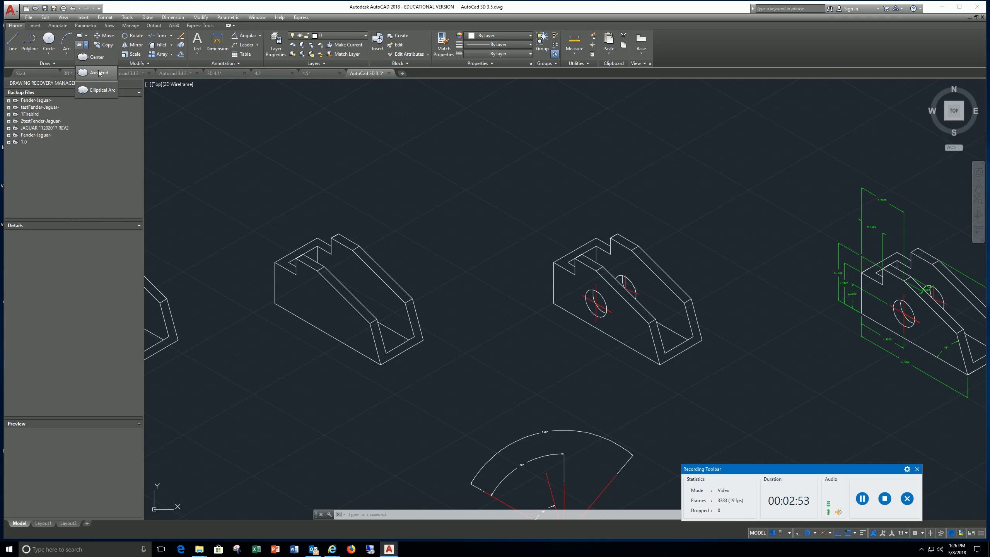
pyautogui.moveTo(501, 293)
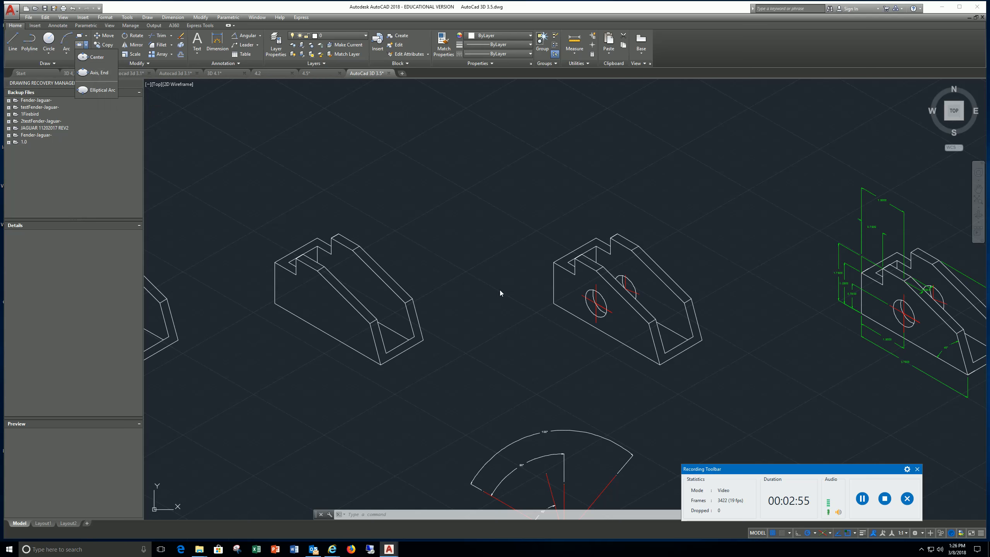
pyautogui.moveTo(540, 295)
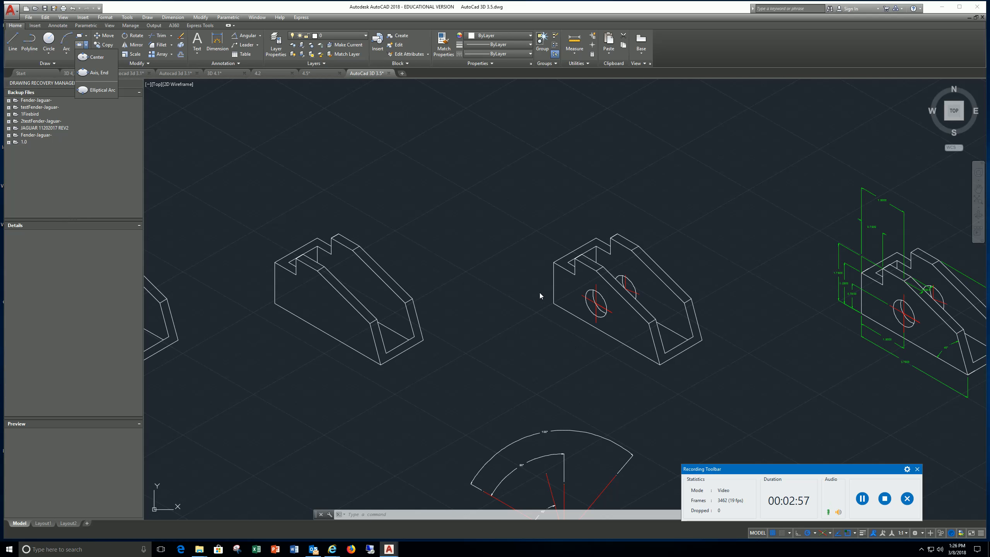
pyautogui.moveTo(604, 303)
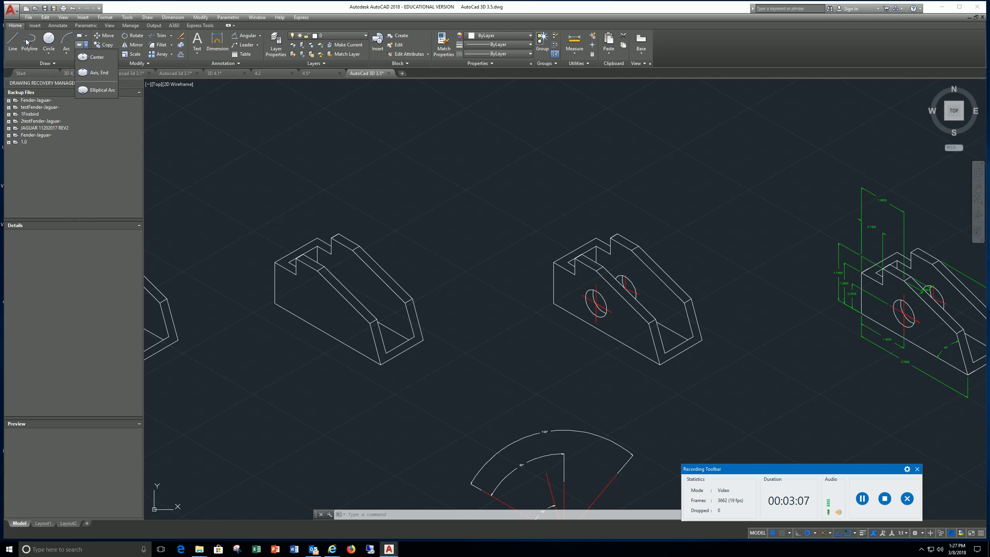
# Draw a vertical center line above the block and an angled isometric line through the hole.
pyautogui.click(11, 44)
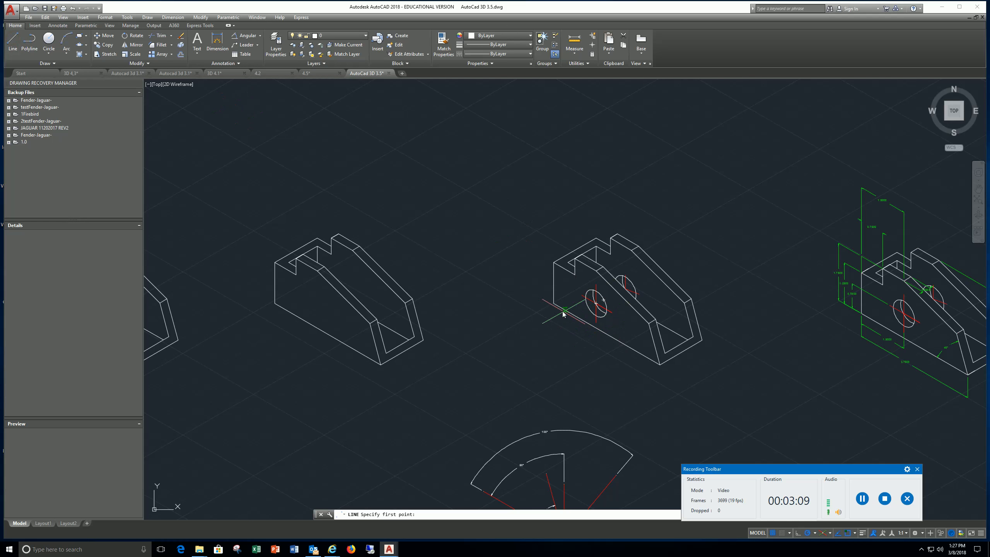
pyautogui.click(563, 308)
pyautogui.write('1.5')
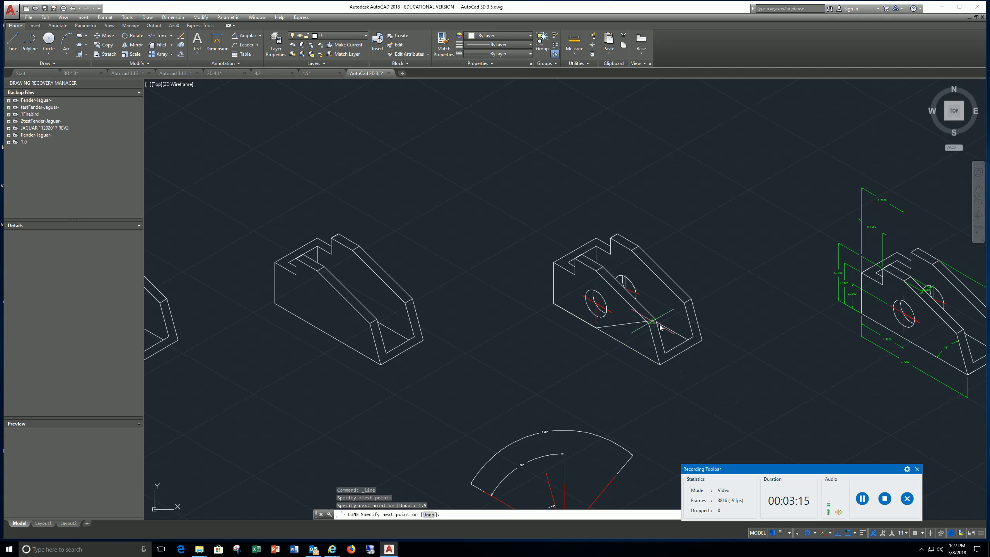
pyautogui.moveTo(596, 158)
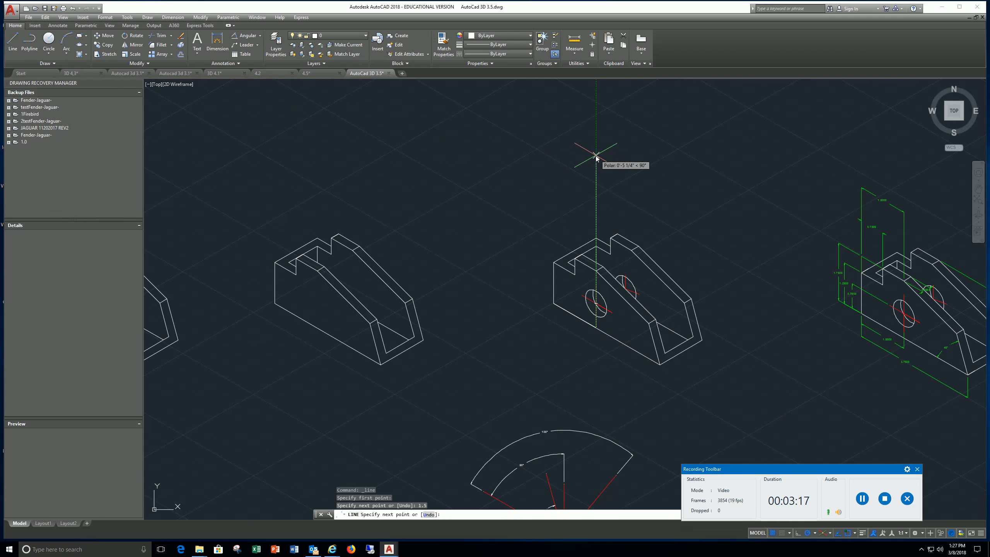
pyautogui.click(594, 157)
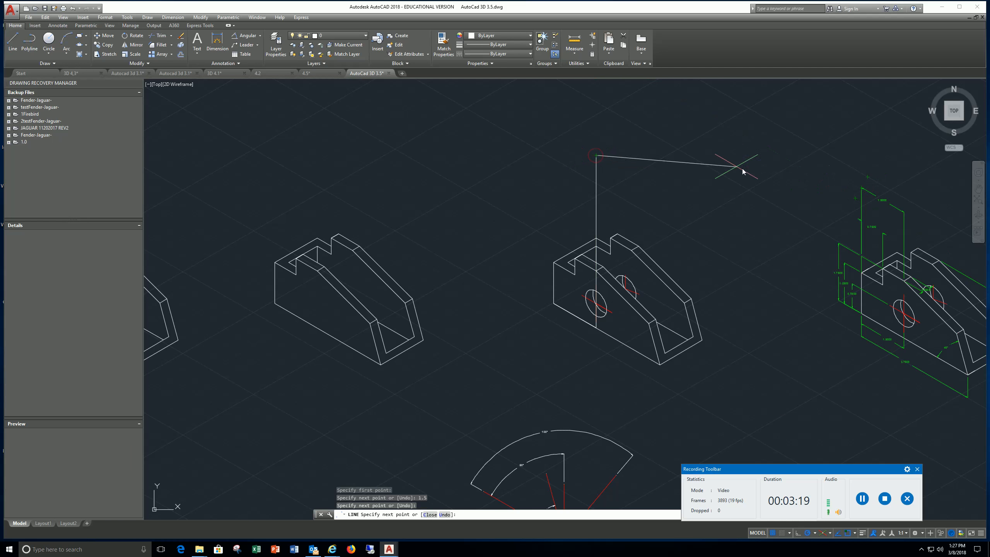
pyautogui.moveTo(636, 170)
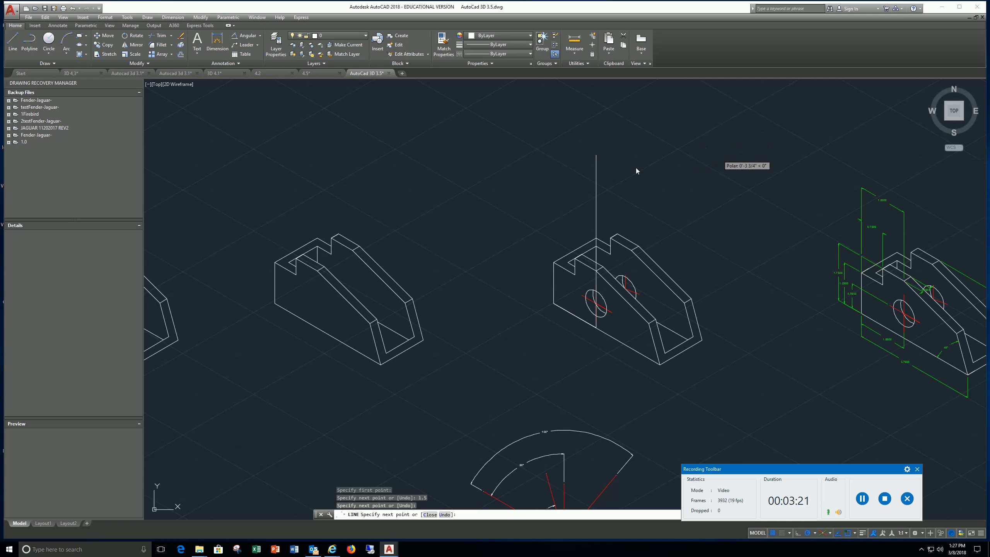
pyautogui.press('Escape')
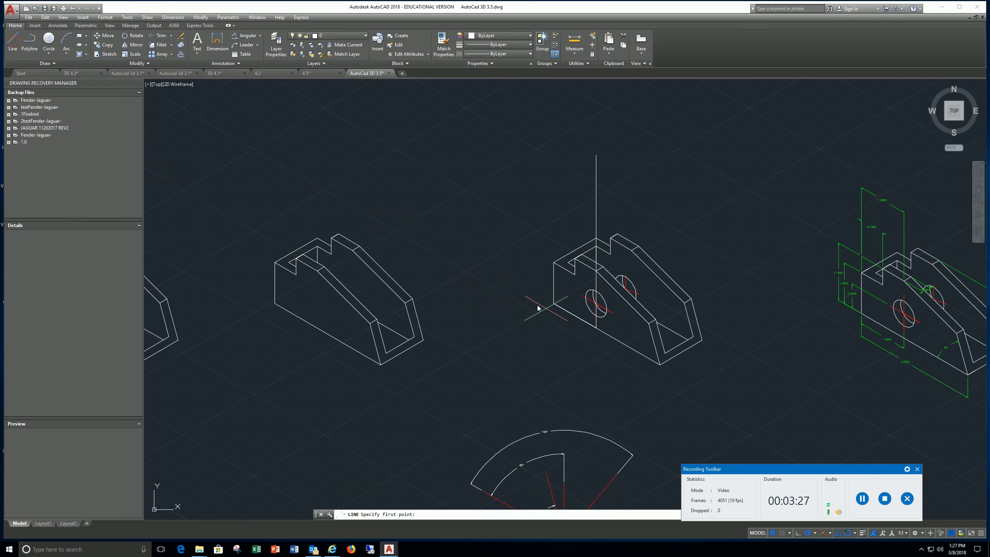
pyautogui.click(537, 307)
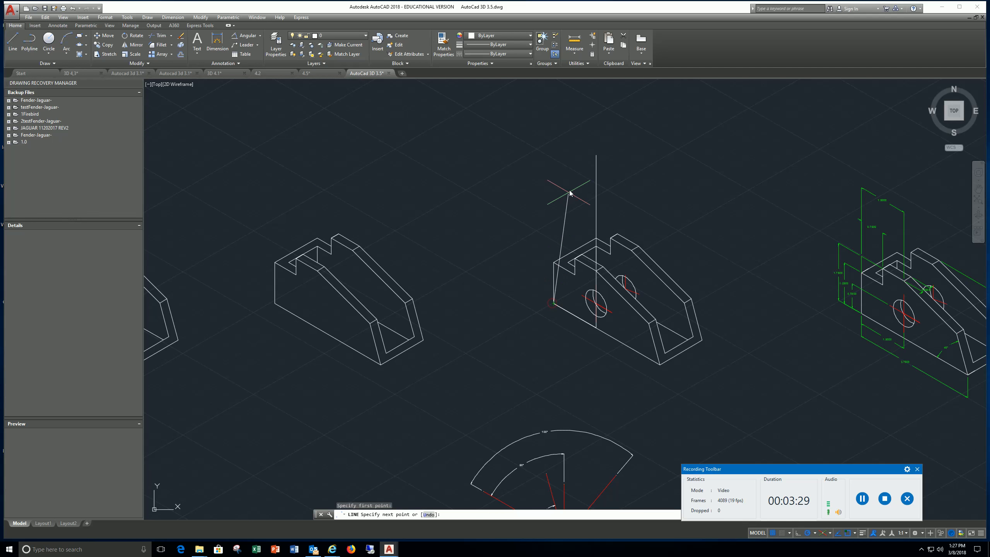
pyautogui.moveTo(553, 170)
pyautogui.write('.75')
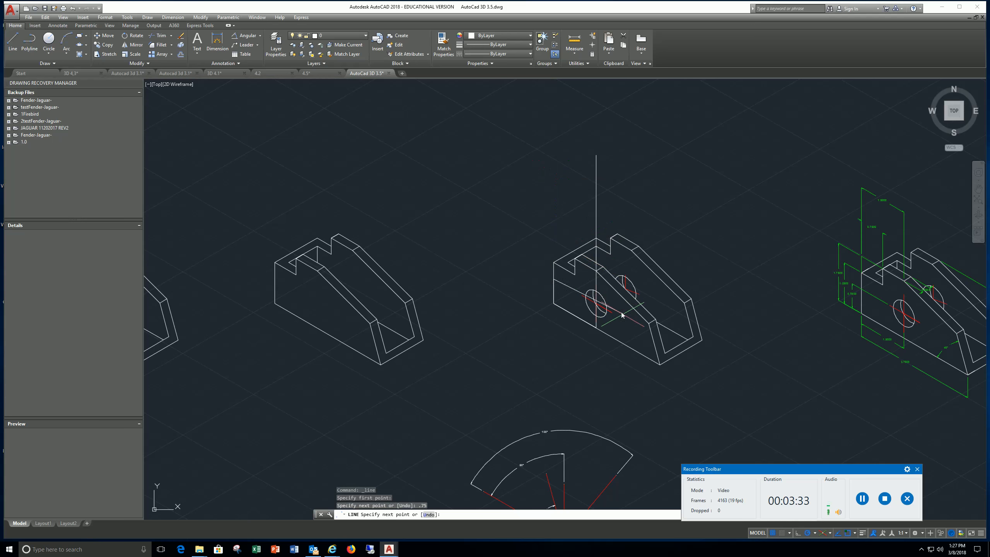
pyautogui.moveTo(629, 324)
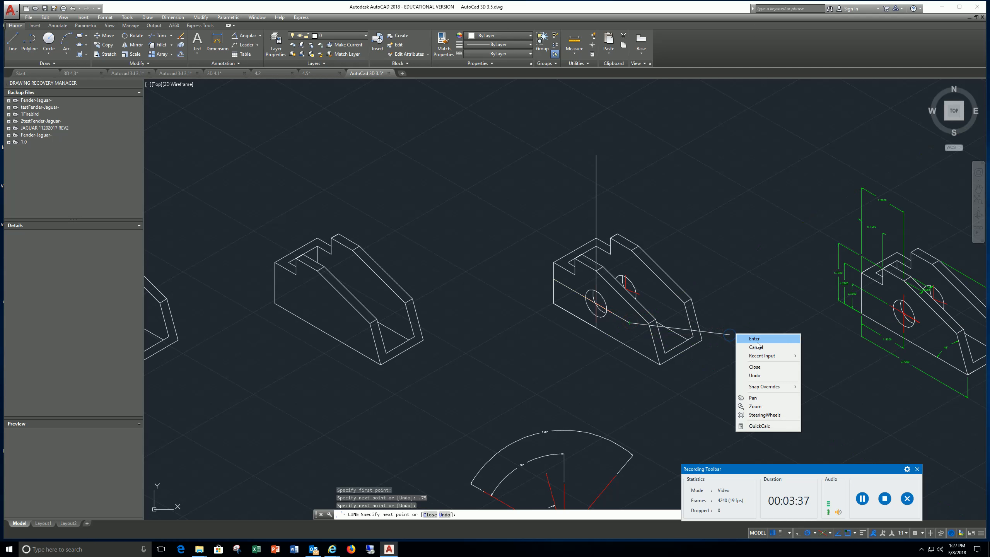
pyautogui.click(752, 337)
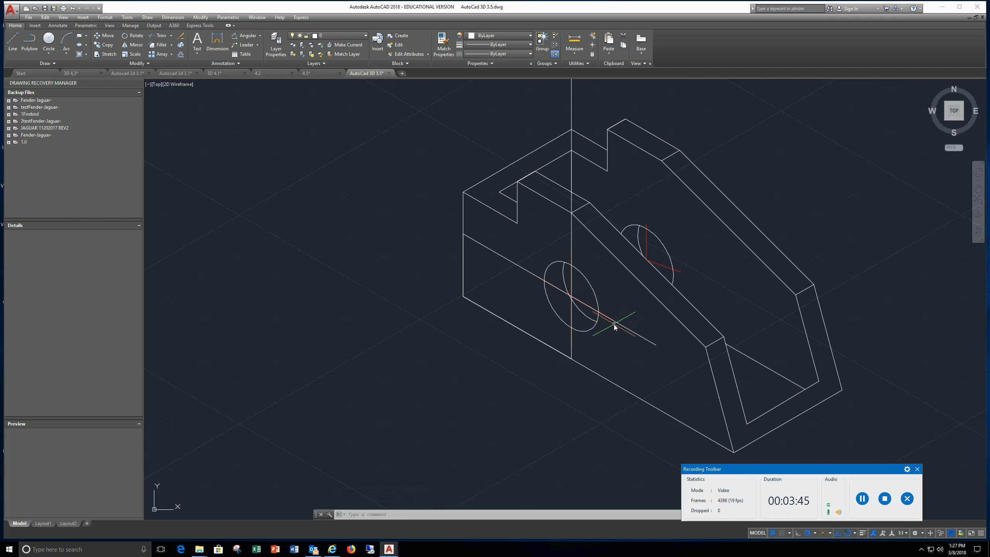
pyautogui.moveTo(606, 322)
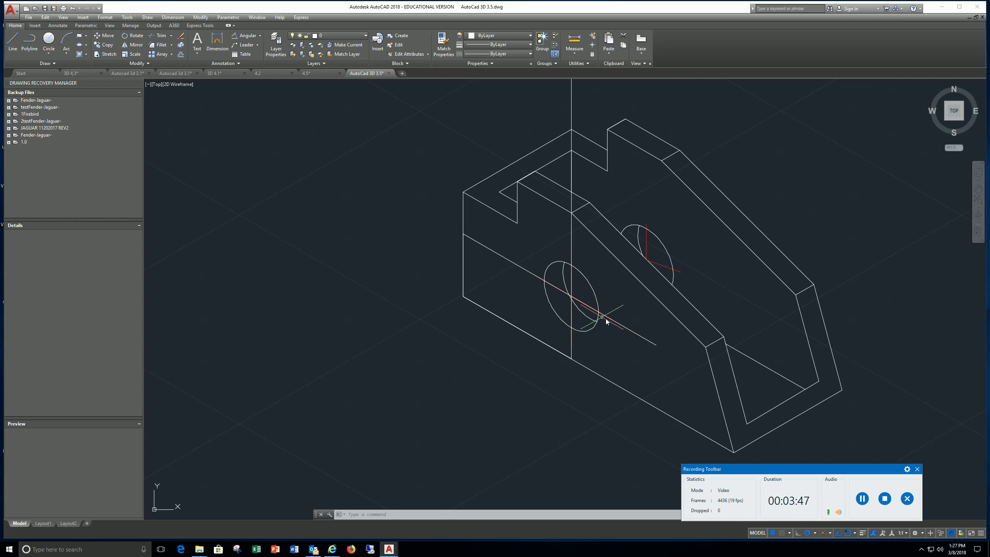
pyautogui.moveTo(568, 300)
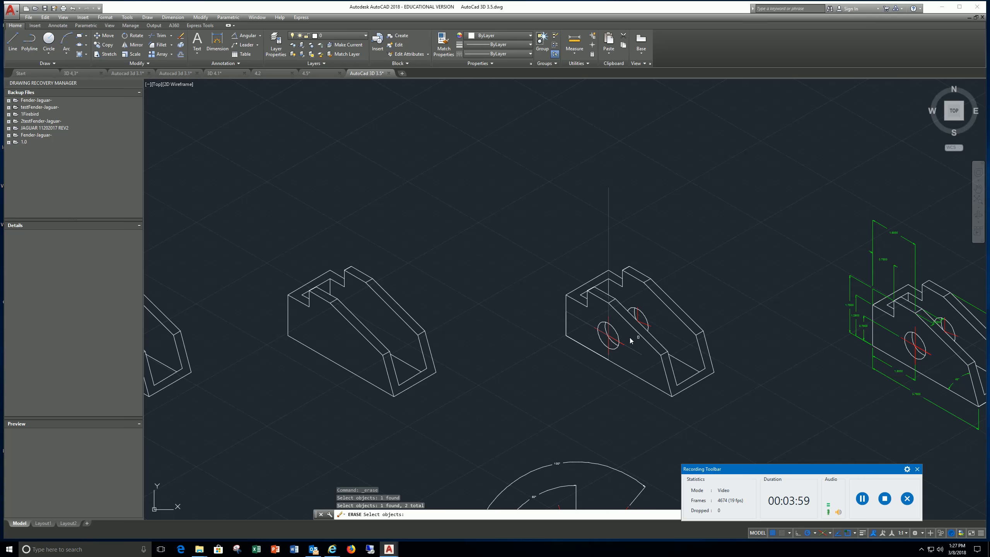
pyautogui.moveTo(640, 317)
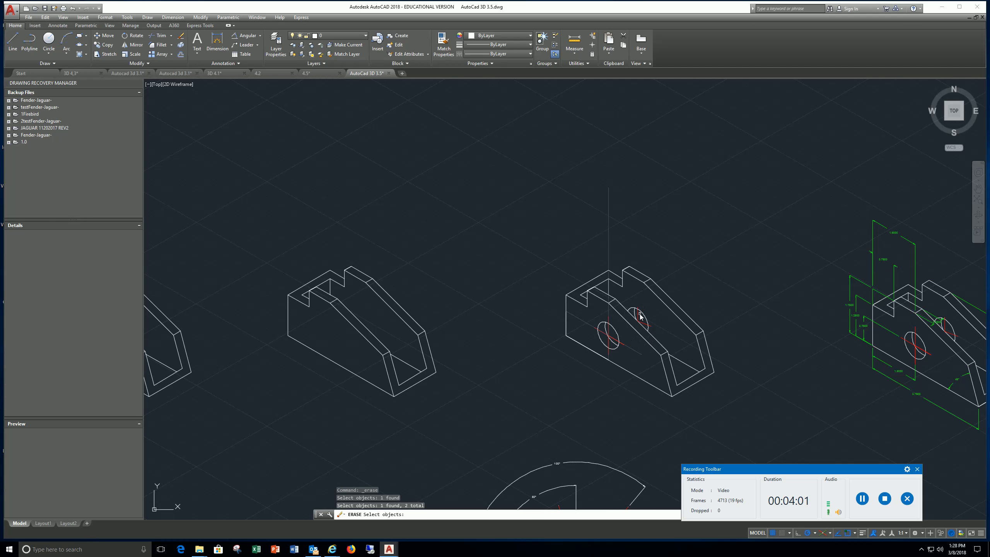
pyautogui.moveTo(643, 320)
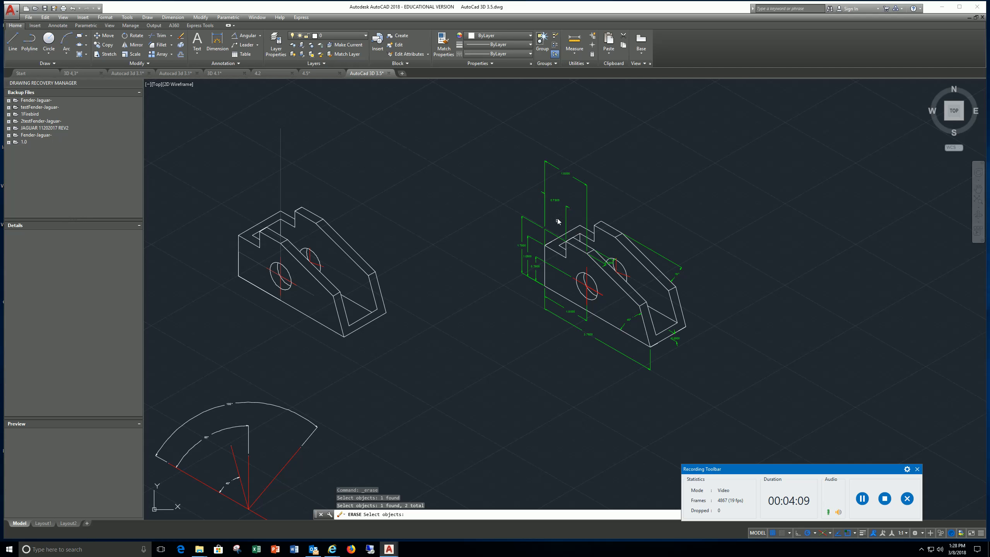
pyautogui.moveTo(543, 282)
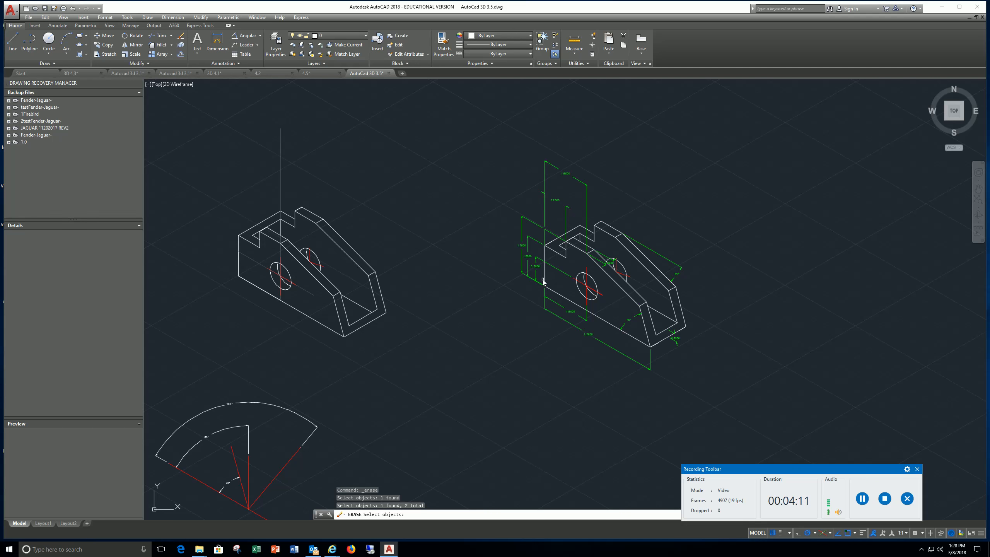
pyautogui.moveTo(549, 321)
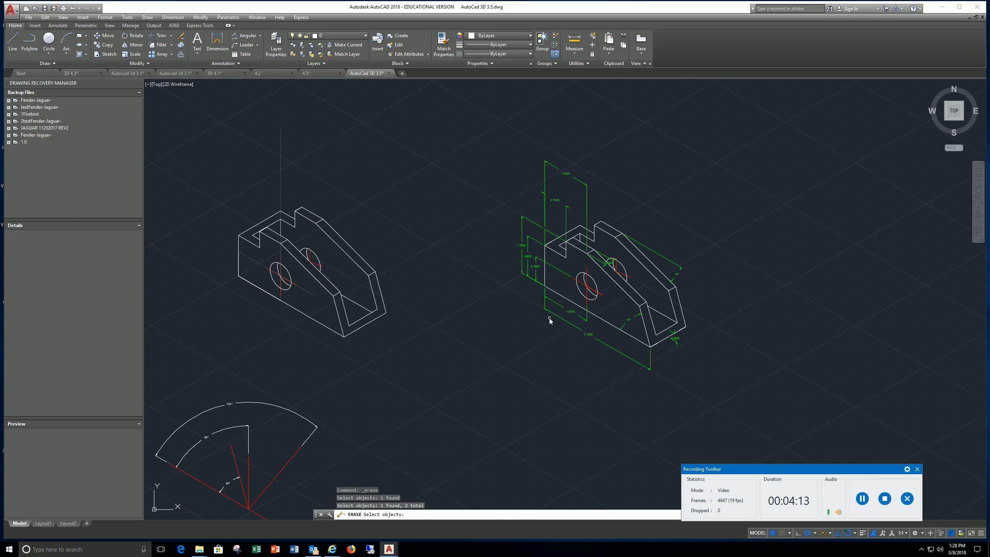
pyautogui.moveTo(586, 295)
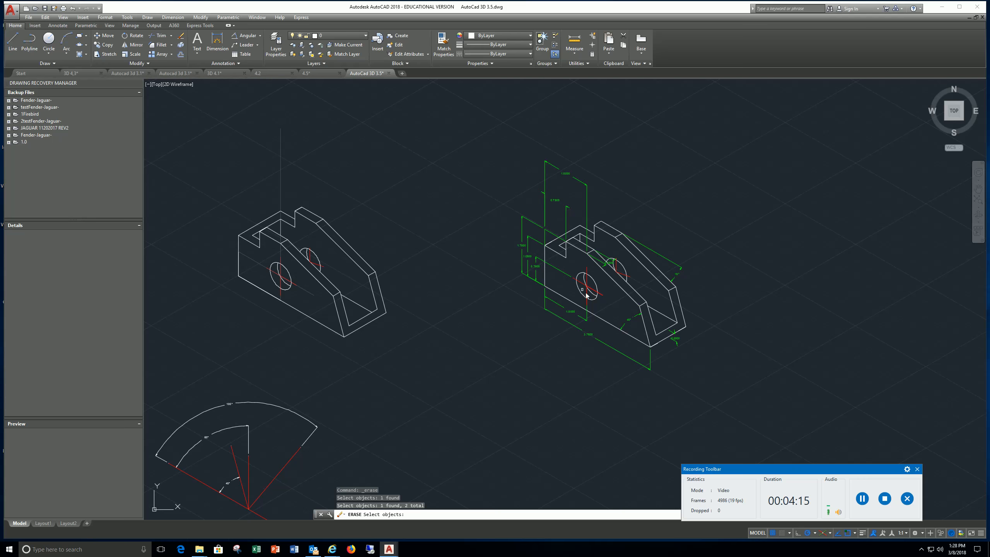
pyautogui.moveTo(643, 339)
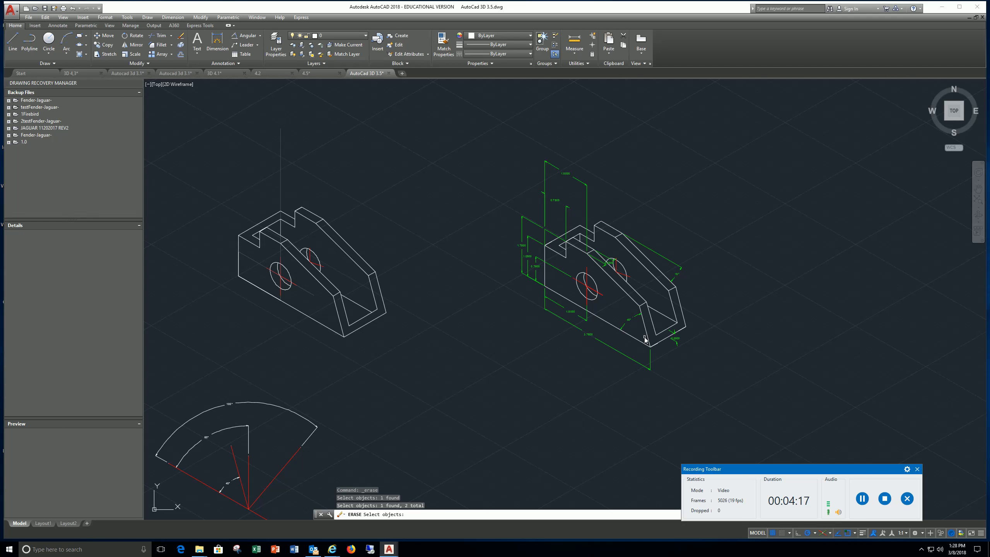
pyautogui.moveTo(562, 325)
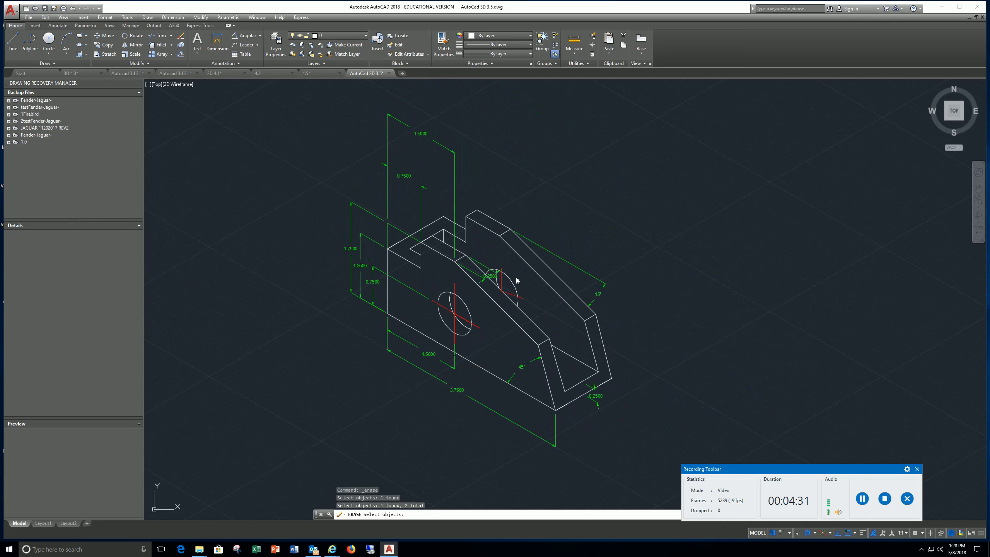
pyautogui.moveTo(377, 258)
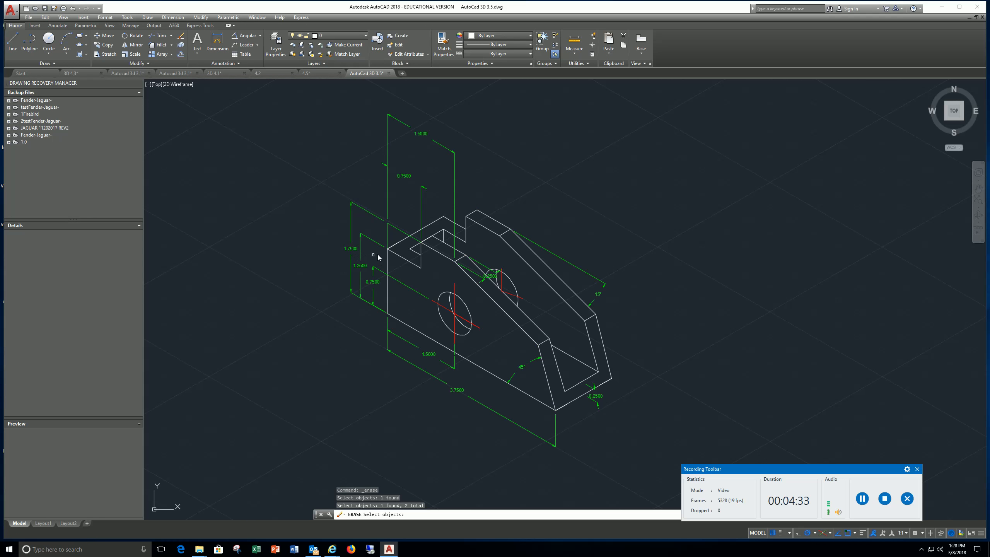
pyautogui.click(442, 298)
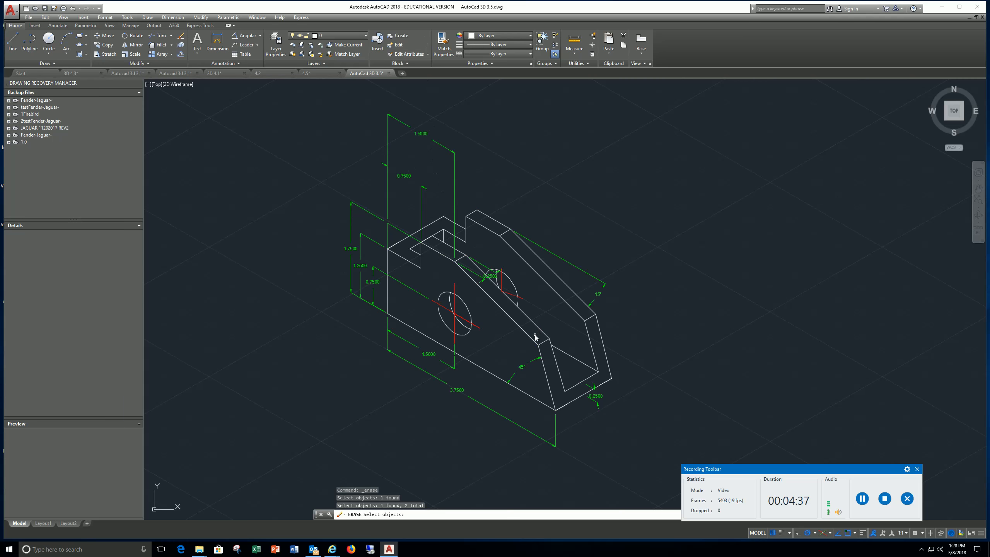
pyautogui.moveTo(500, 333)
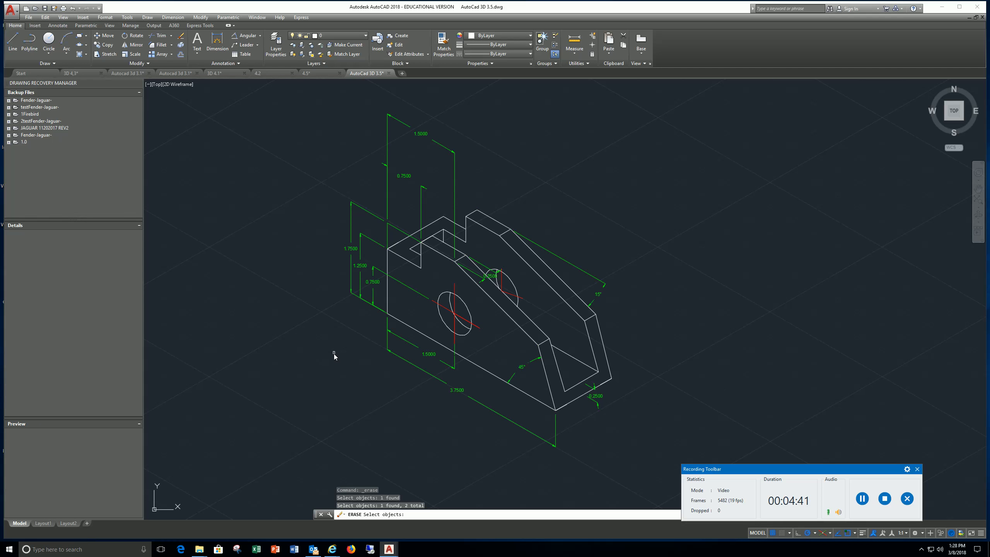
pyautogui.moveTo(463, 401)
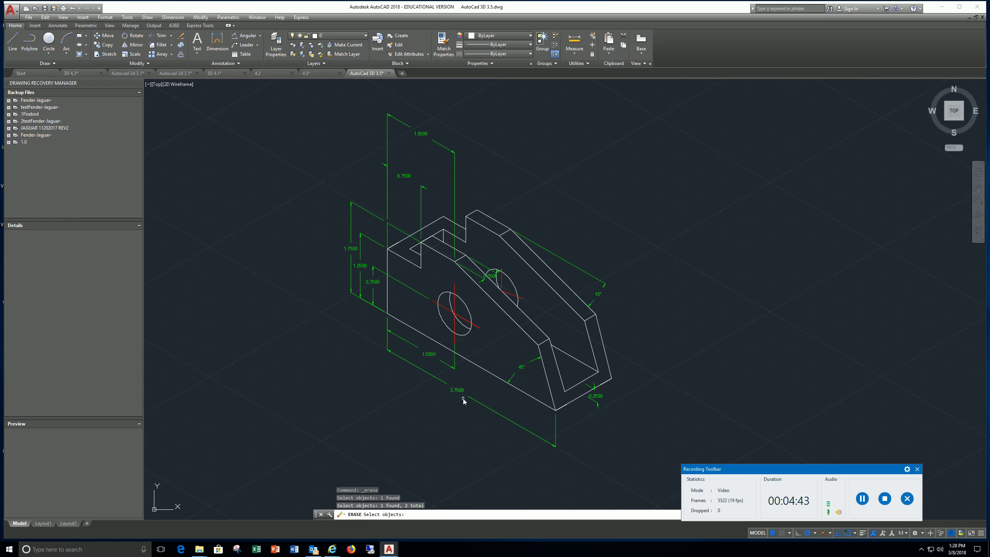
pyautogui.click(457, 389)
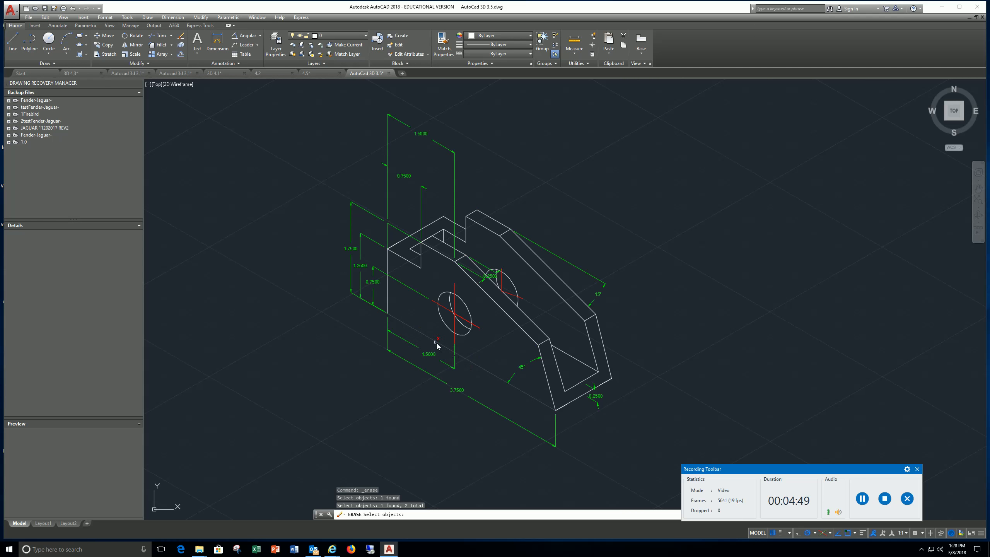
pyautogui.moveTo(434, 342)
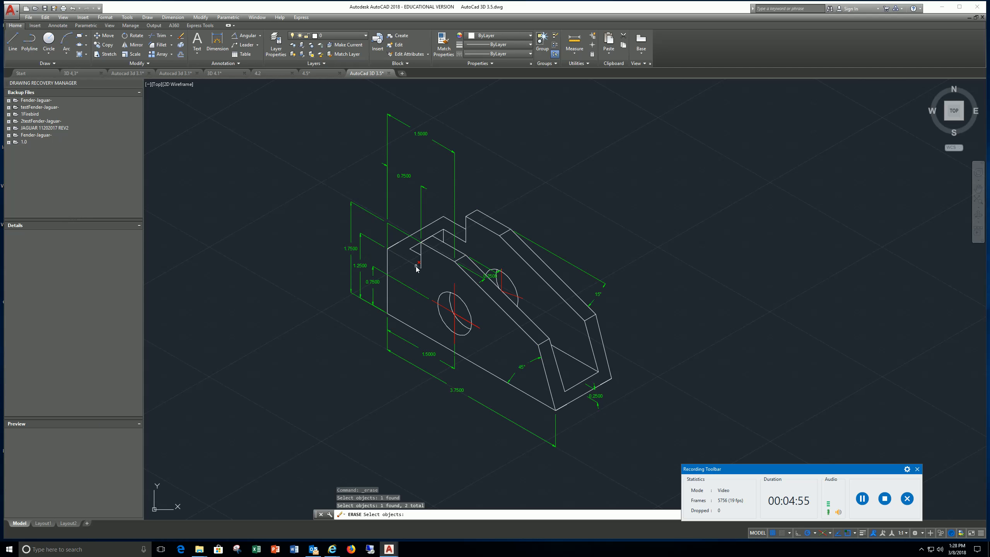
pyautogui.moveTo(394, 255)
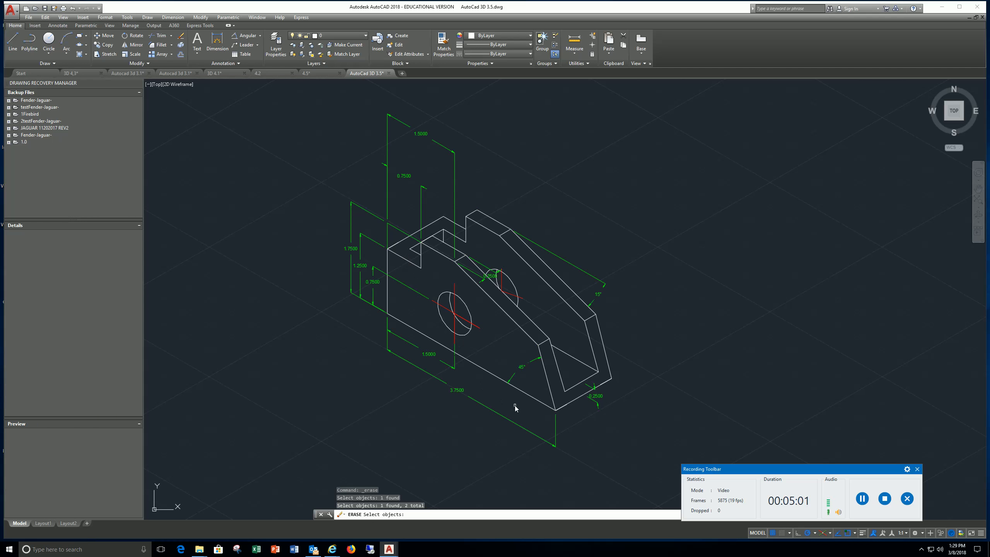
pyautogui.moveTo(515, 407)
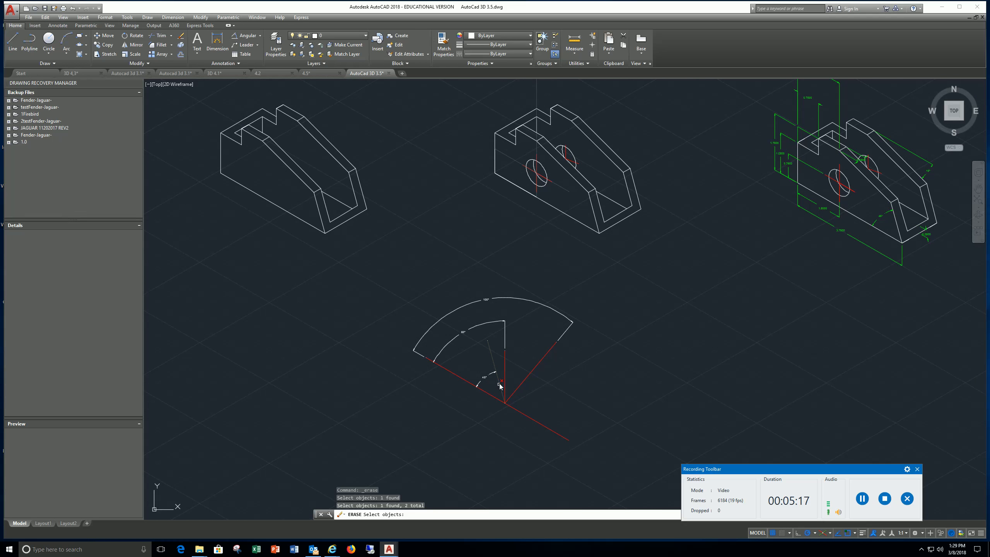
pyautogui.moveTo(533, 284)
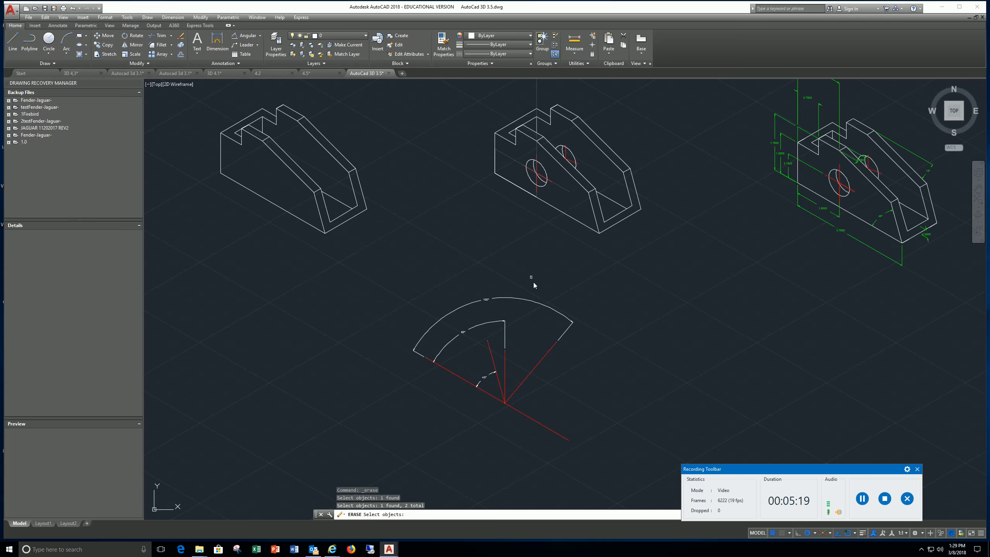
pyautogui.moveTo(654, 315)
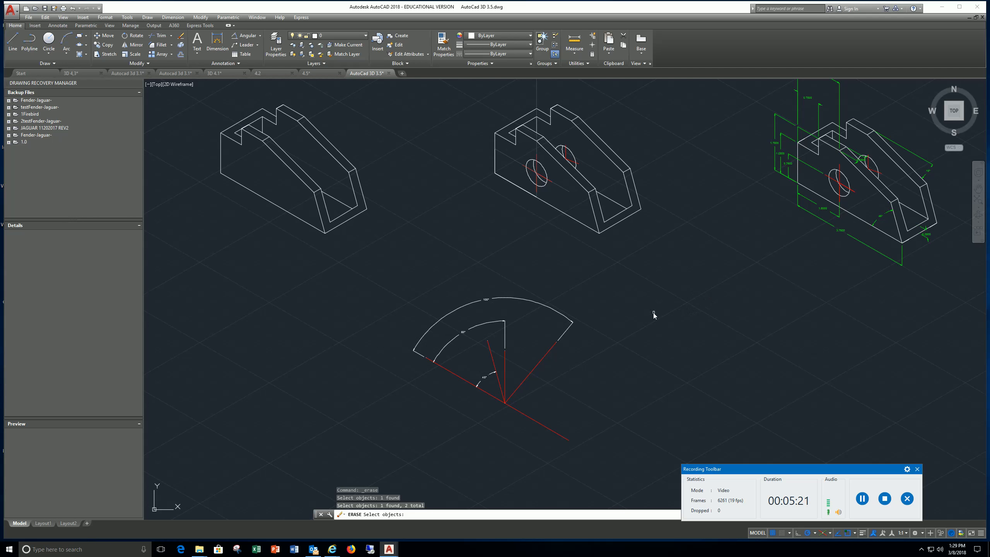
pyautogui.moveTo(682, 316)
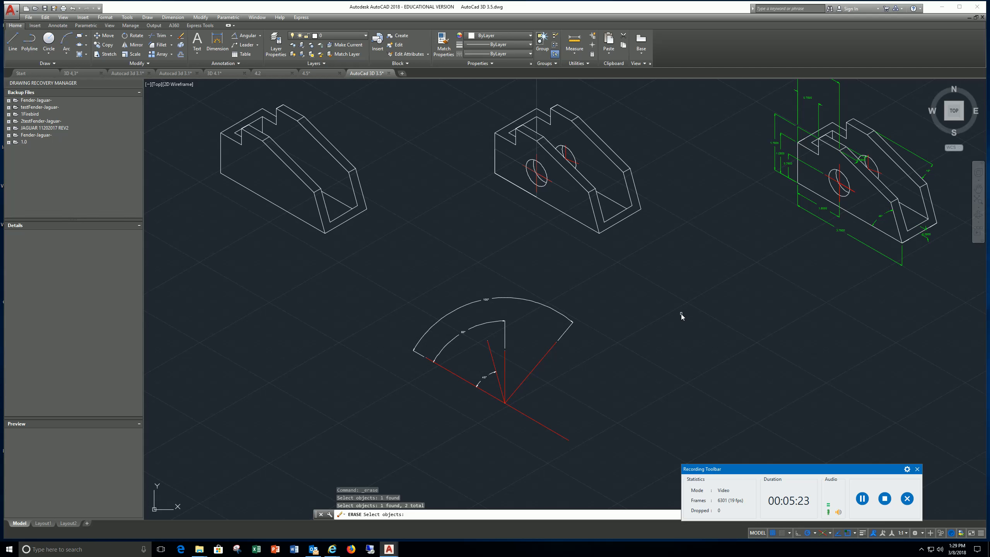
pyautogui.moveTo(725, 283)
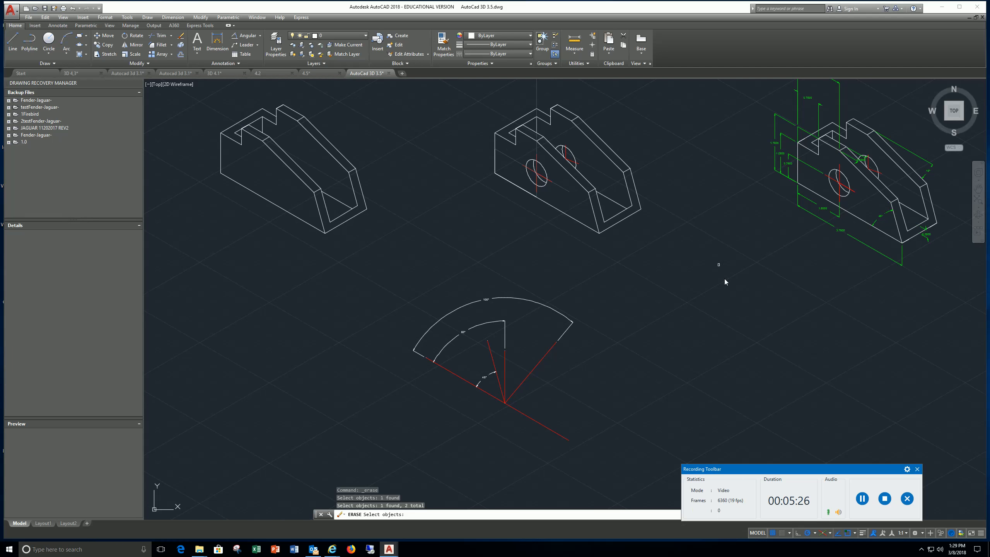
pyautogui.moveTo(606, 252)
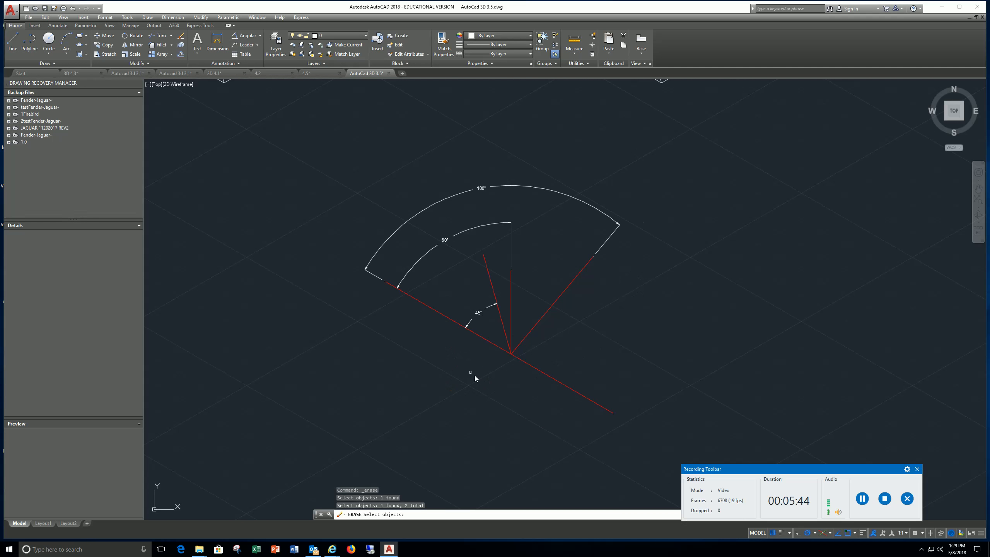
pyautogui.moveTo(615, 248)
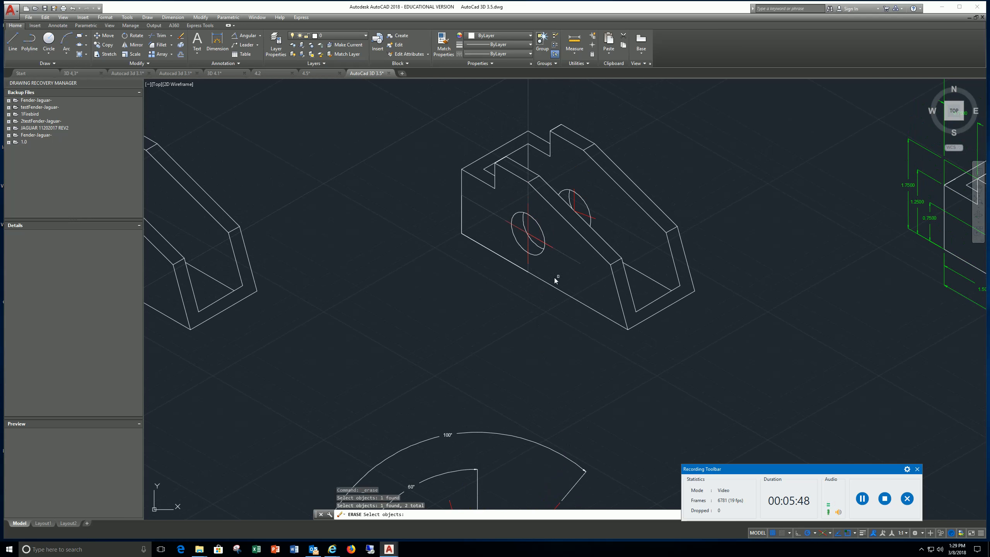
pyautogui.moveTo(579, 226)
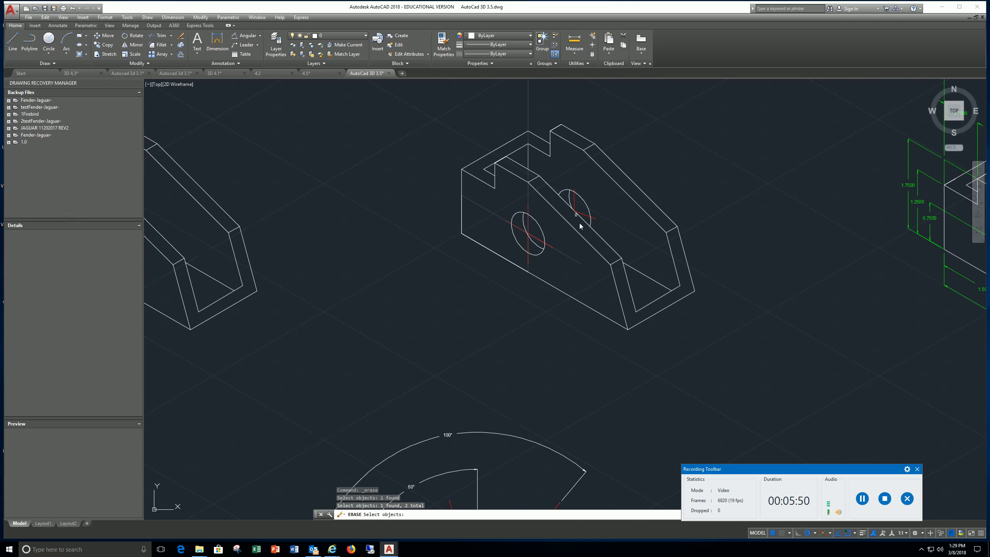